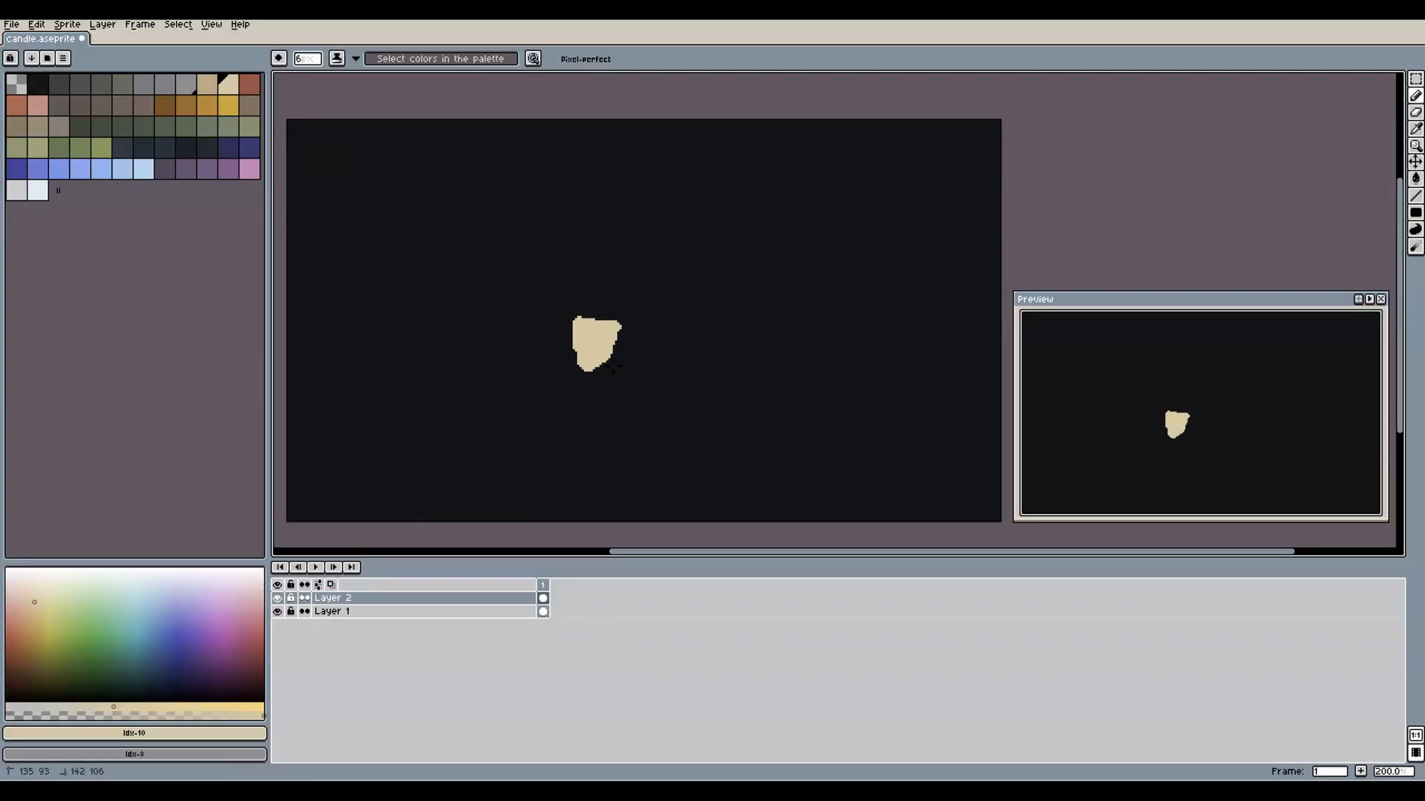
# Paint the cream candle body down the centre of the dark canvas
pyautogui.moveTo(595, 355); pyautogui.dragTo(590, 477)
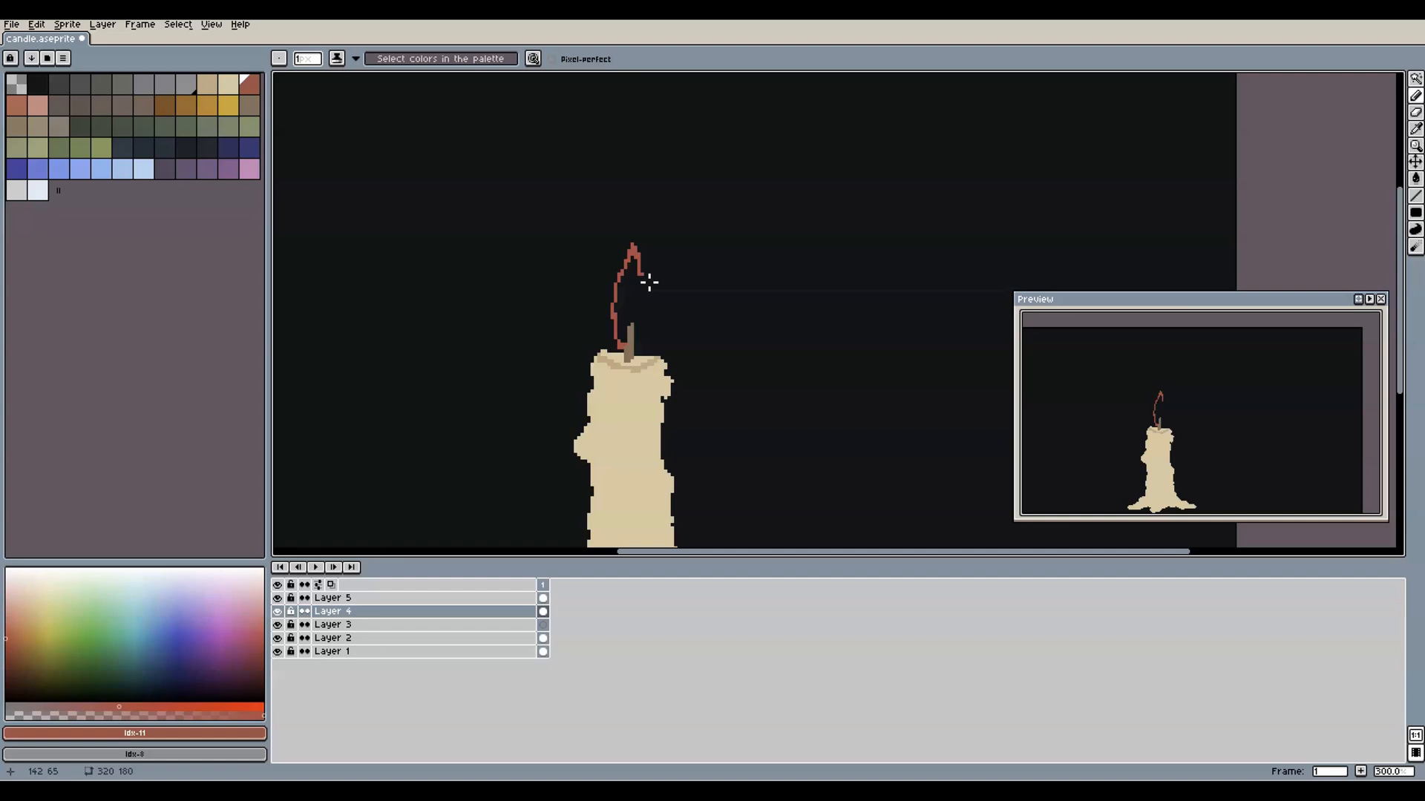
# Name the layers Wick, Flame, Candle and Background
pyautogui.click(637, 291)
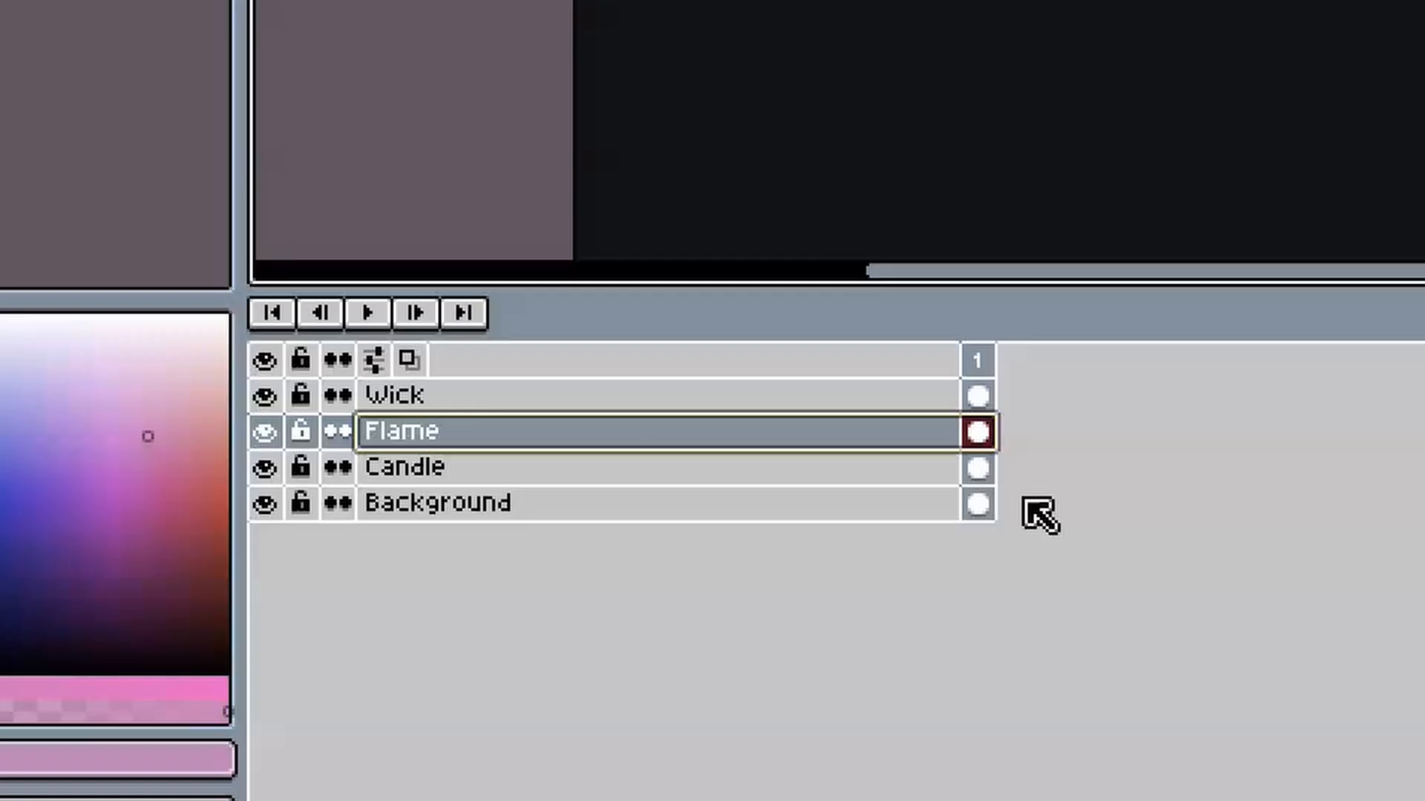
pyautogui.moveTo(687, 538)
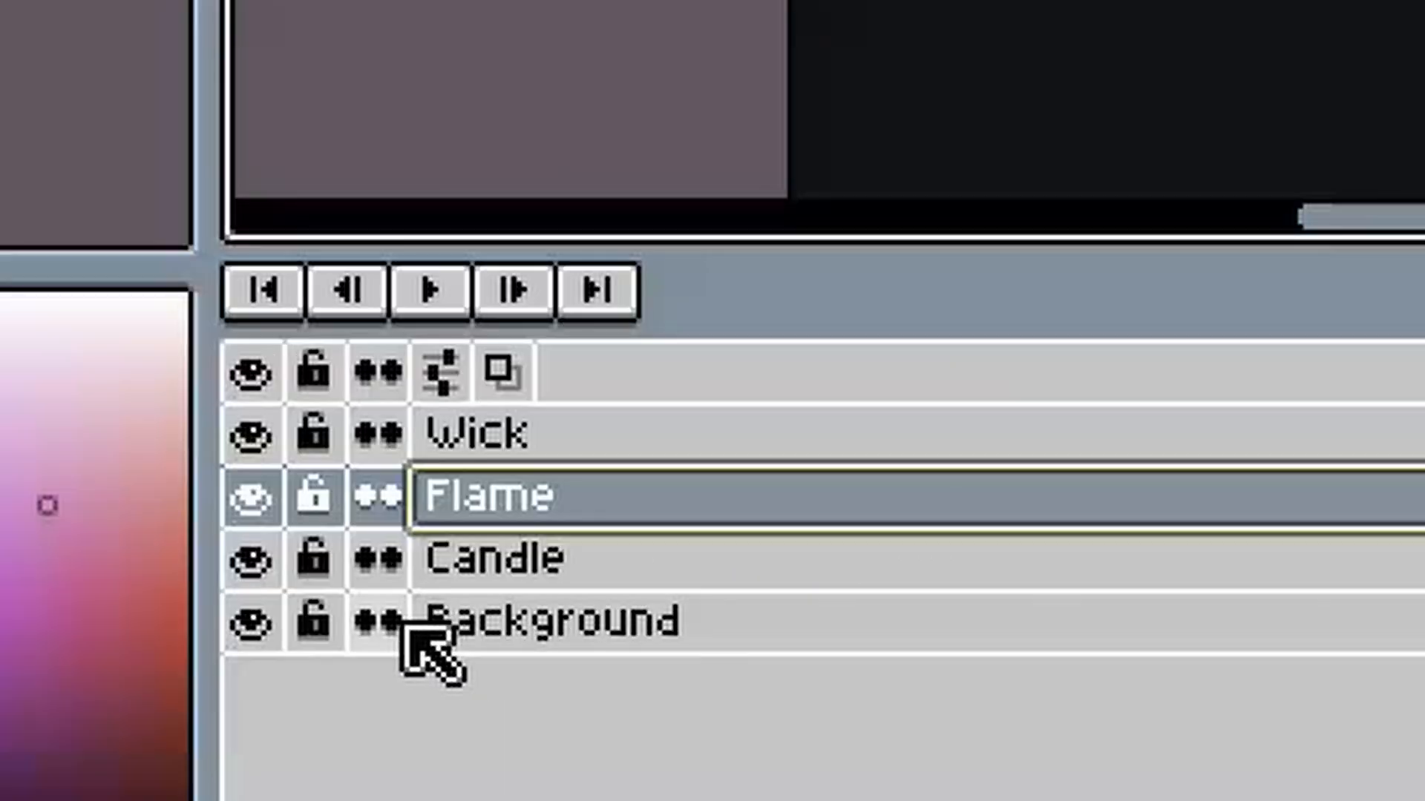
pyautogui.click(377, 622)
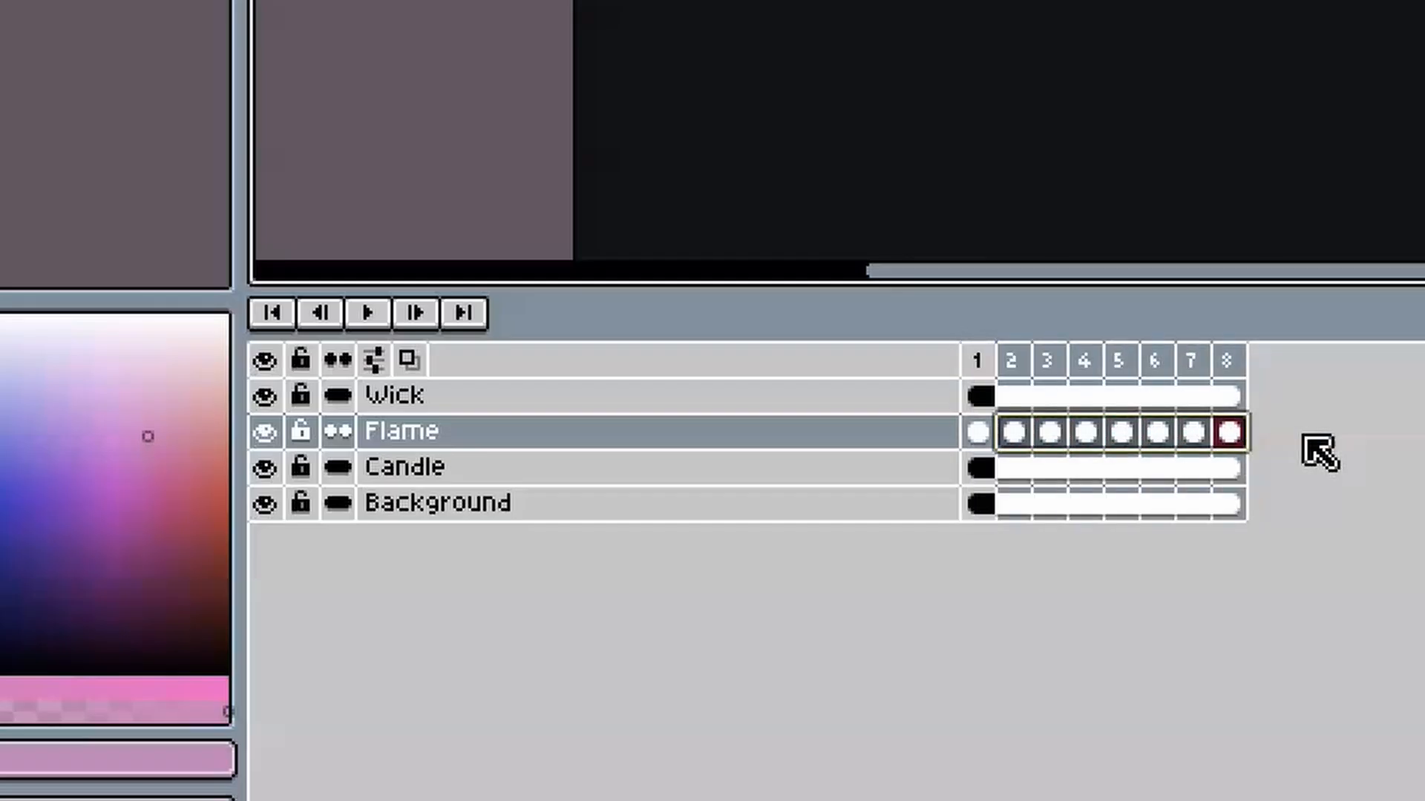
# Select frame 1 across all layers and bring up the cel actions menu
pyautogui.click(977, 361)
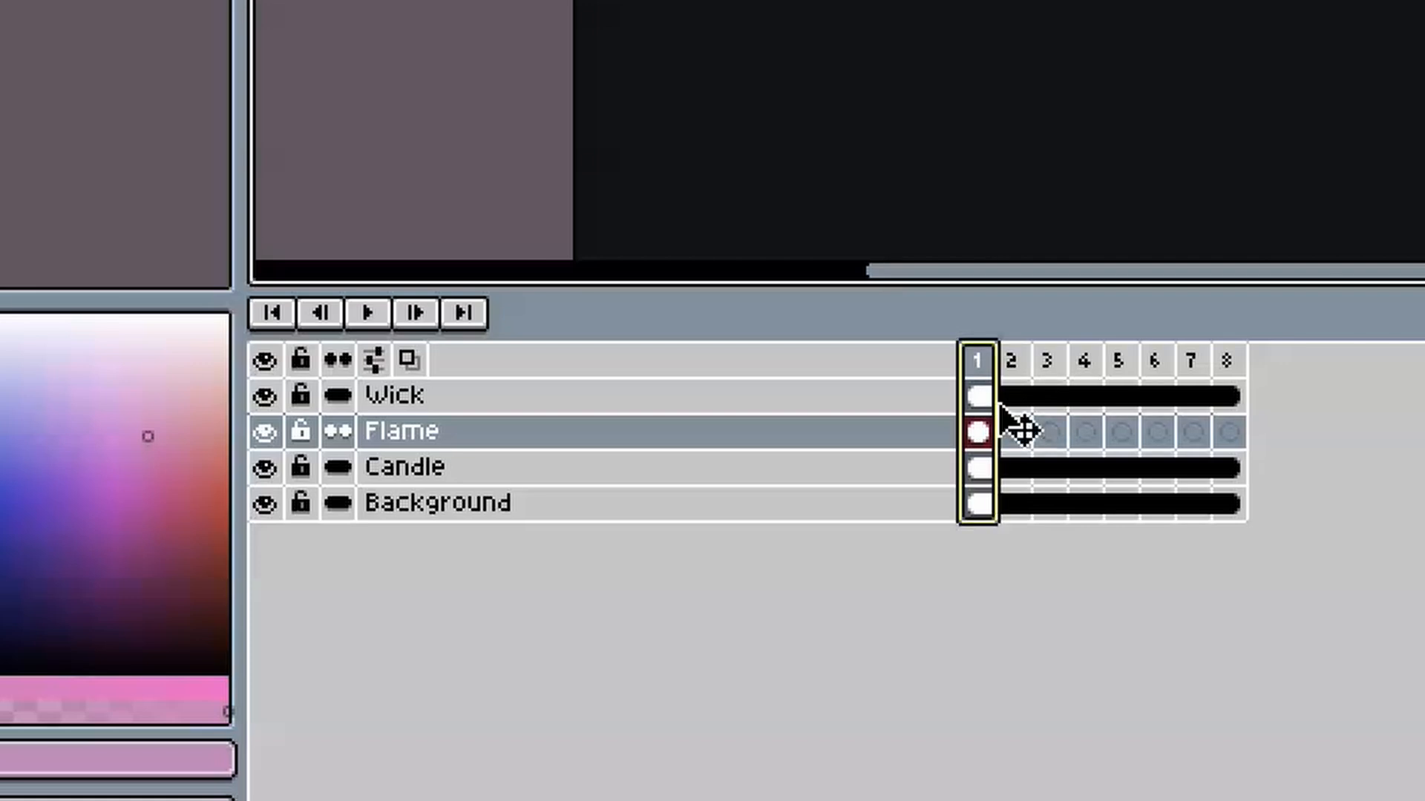
pyautogui.rightClick(402, 466)
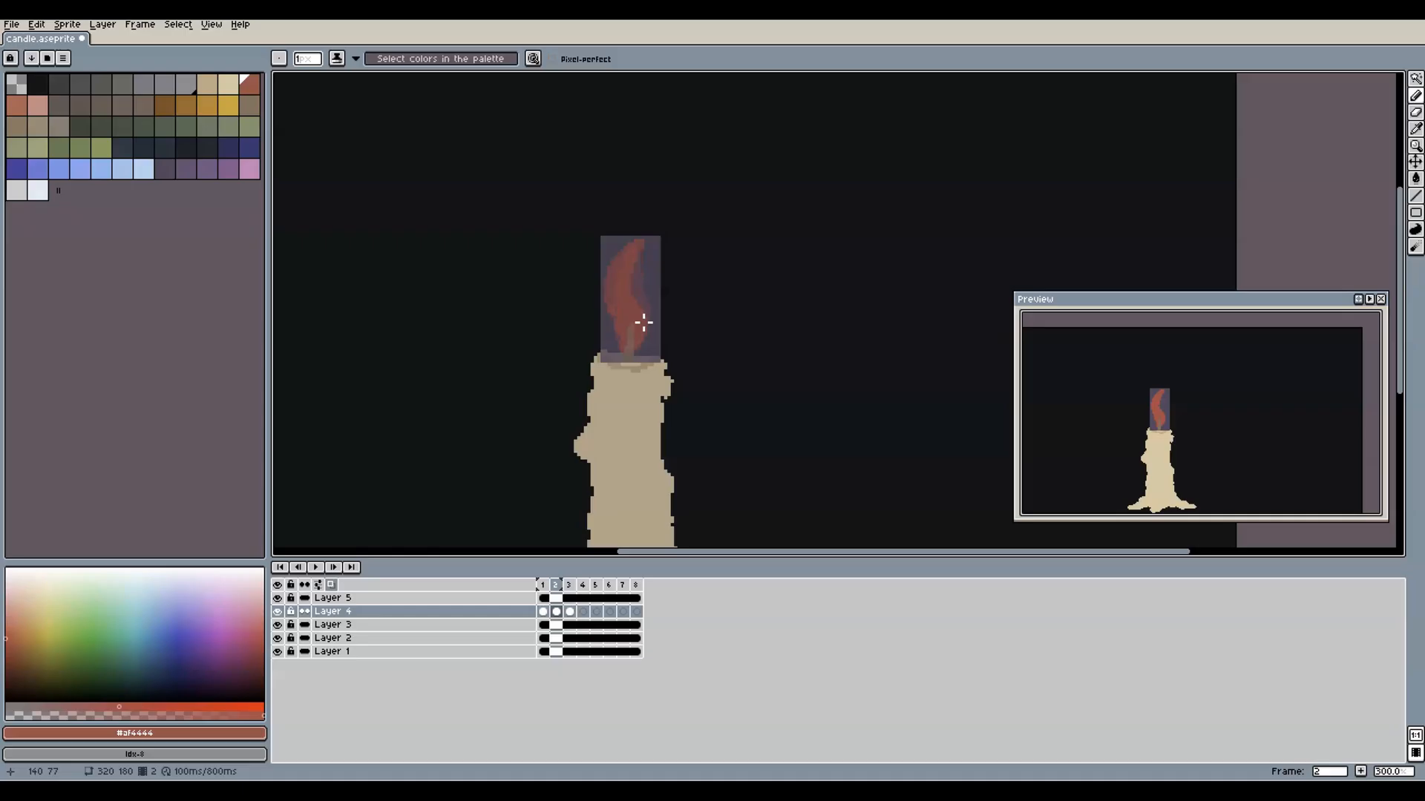
# Move to the next flame frame to draw its shifted flame pose
pyautogui.click(569, 585)
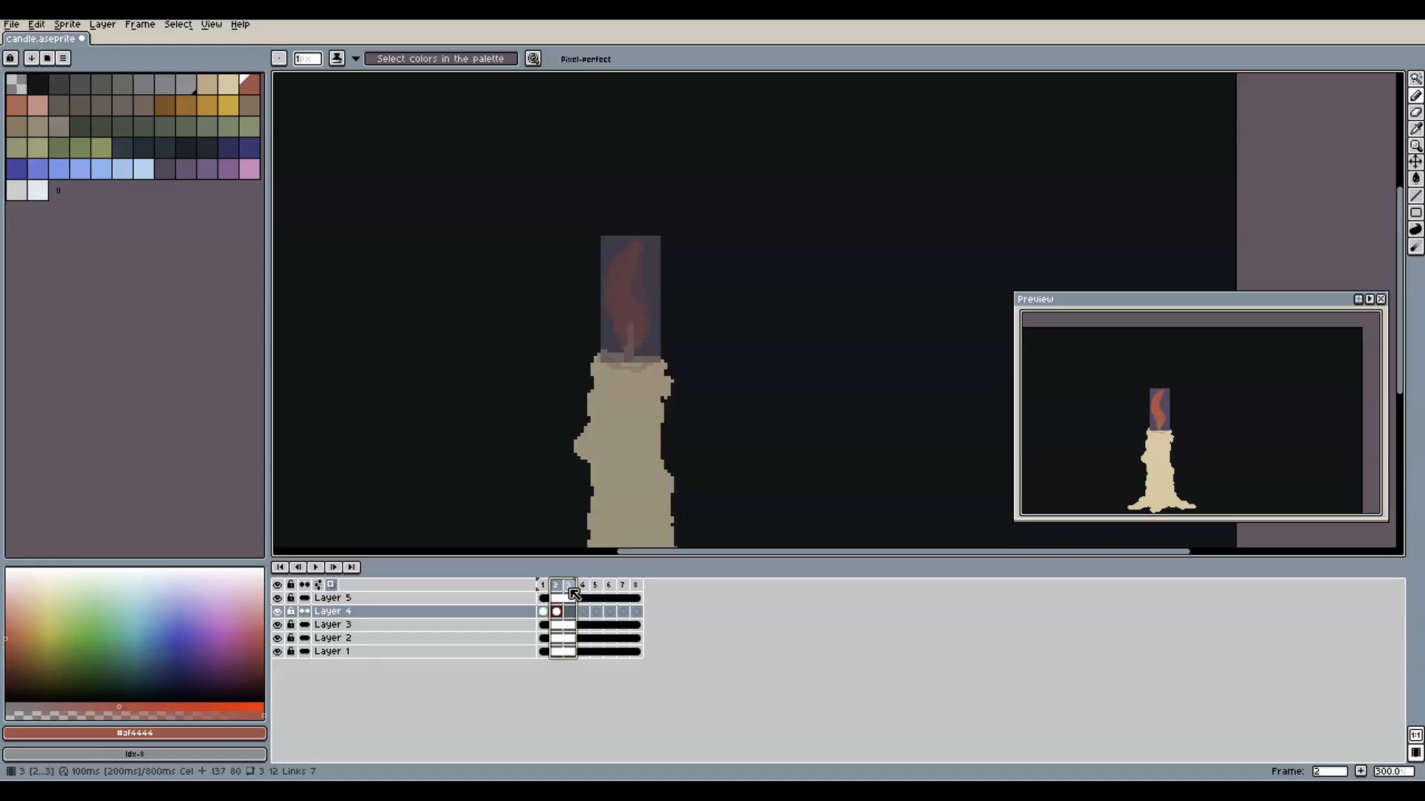
# Enable Onion Skin in the timeline and select frame 3 of the flame layer
pyautogui.click(543, 598)
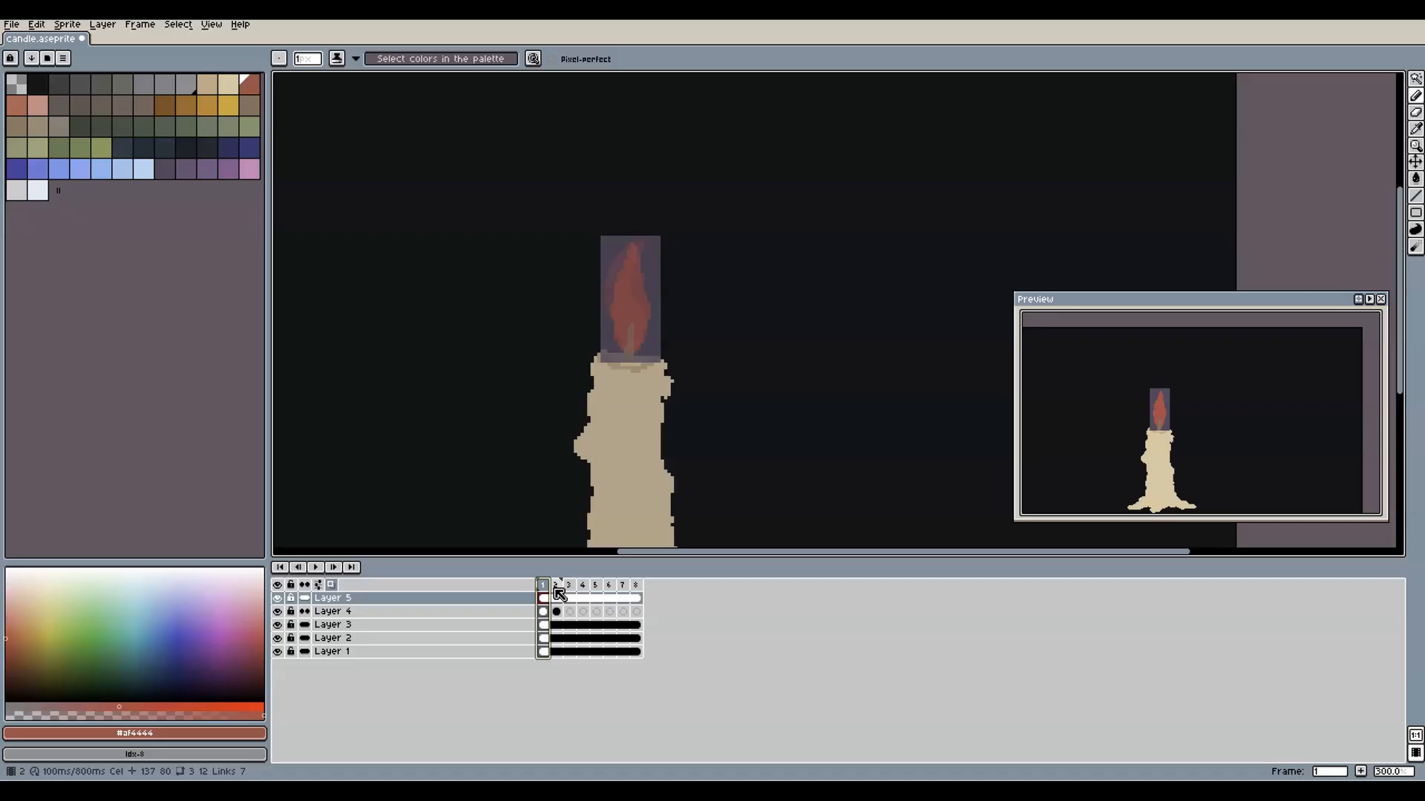
pyautogui.click(568, 597)
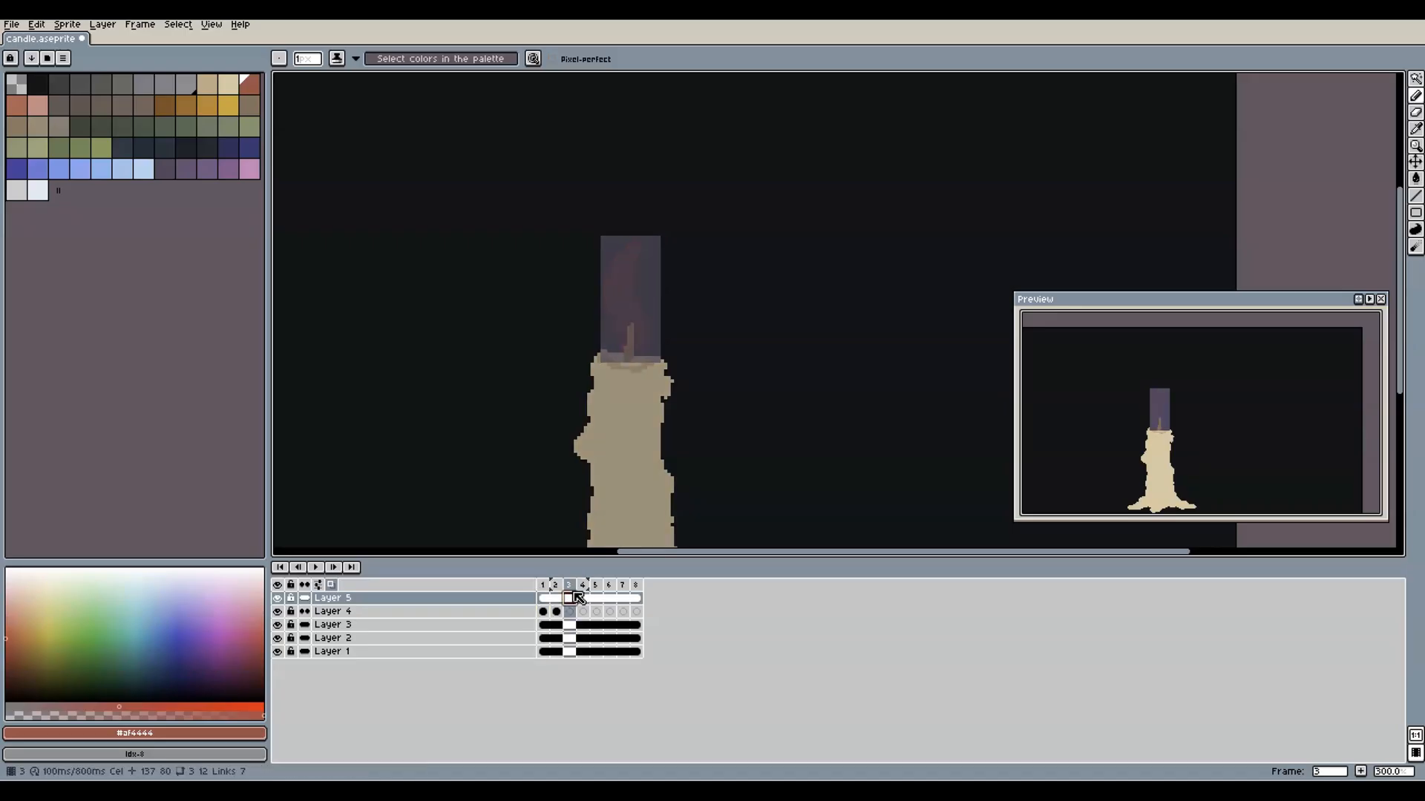
pyautogui.click(555, 585)
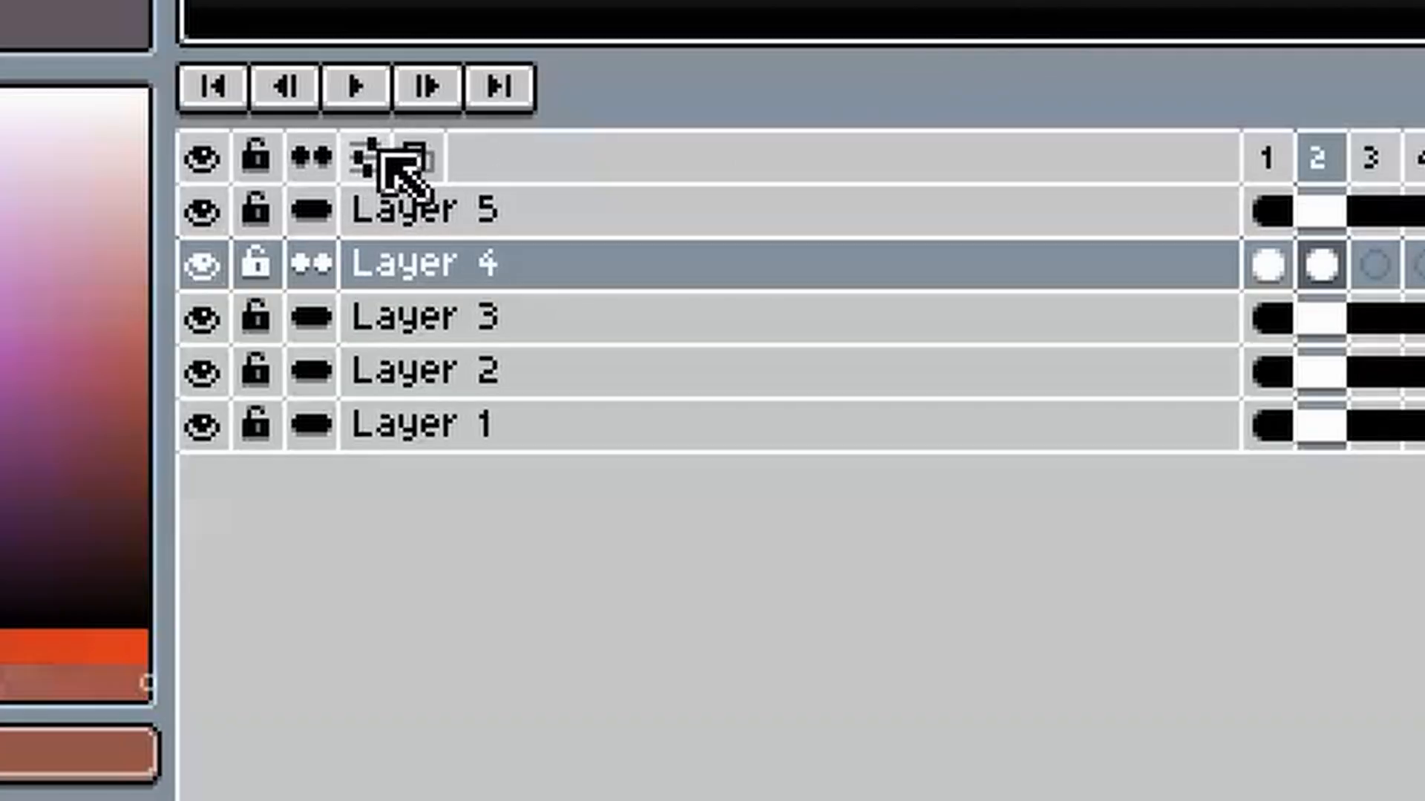
pyautogui.click(391, 157)
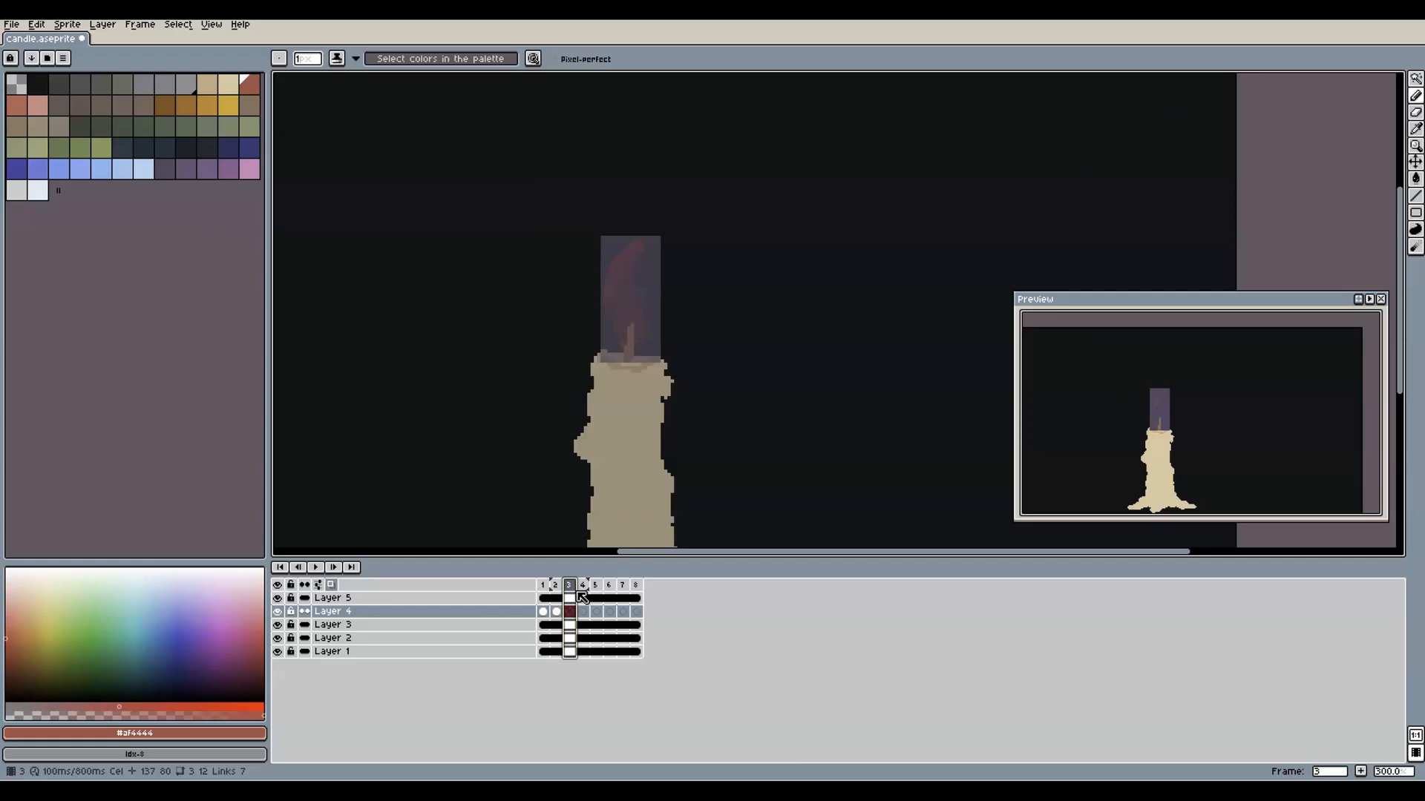
pyautogui.click(582, 596)
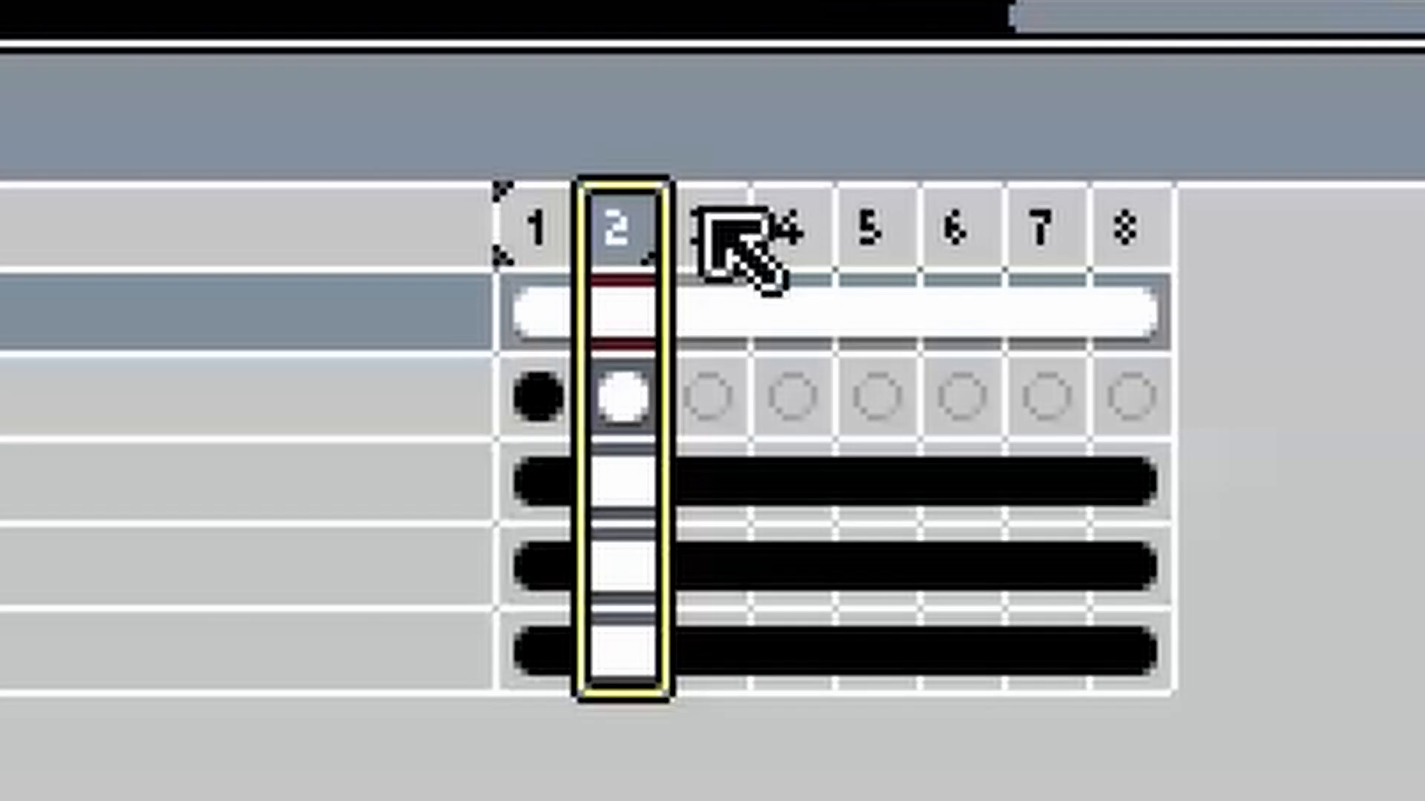
# View frame 2 of the candle animation in the timeline
pyautogui.click(719, 231)
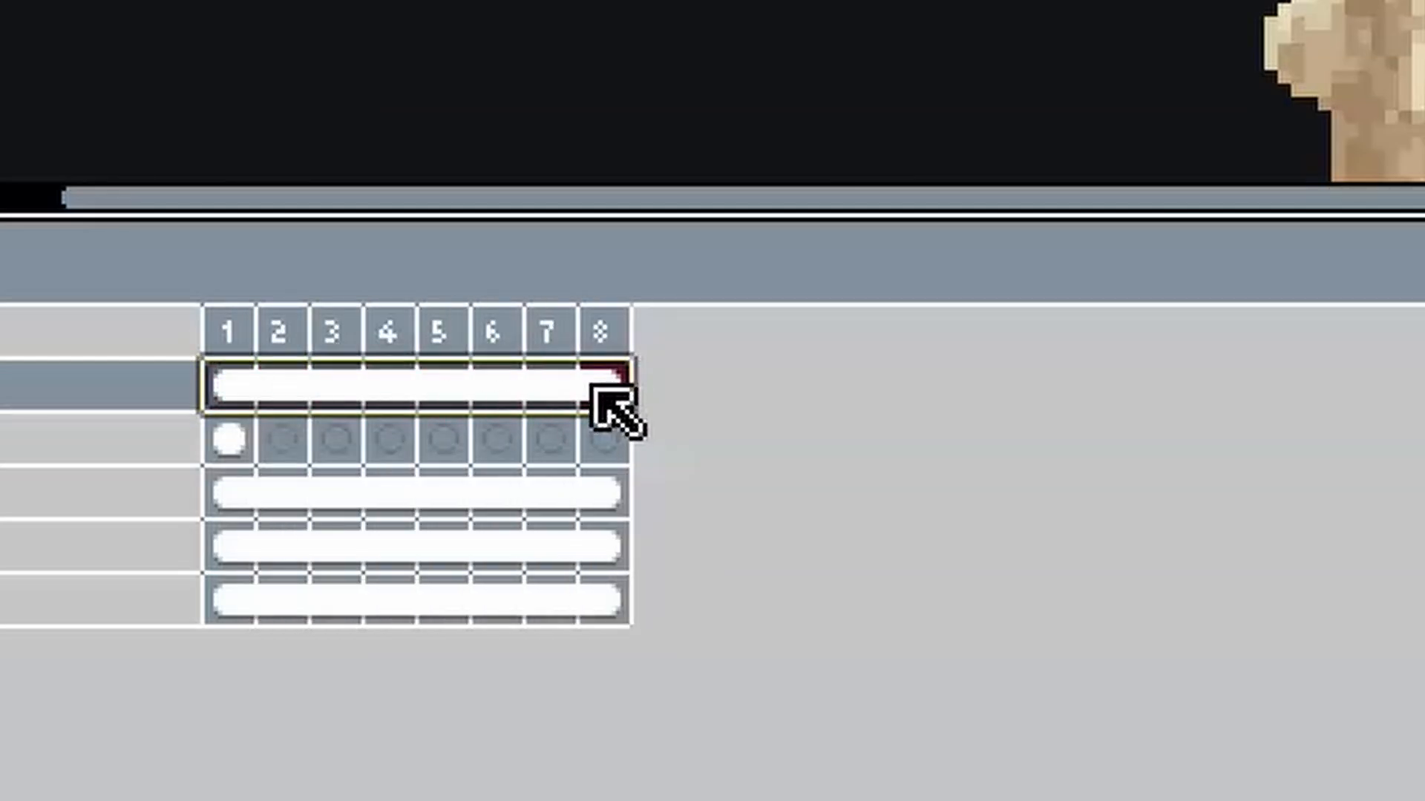
# Bring up the cel actions for the top layer to unlink its cels
pyautogui.rightClick(608, 391)
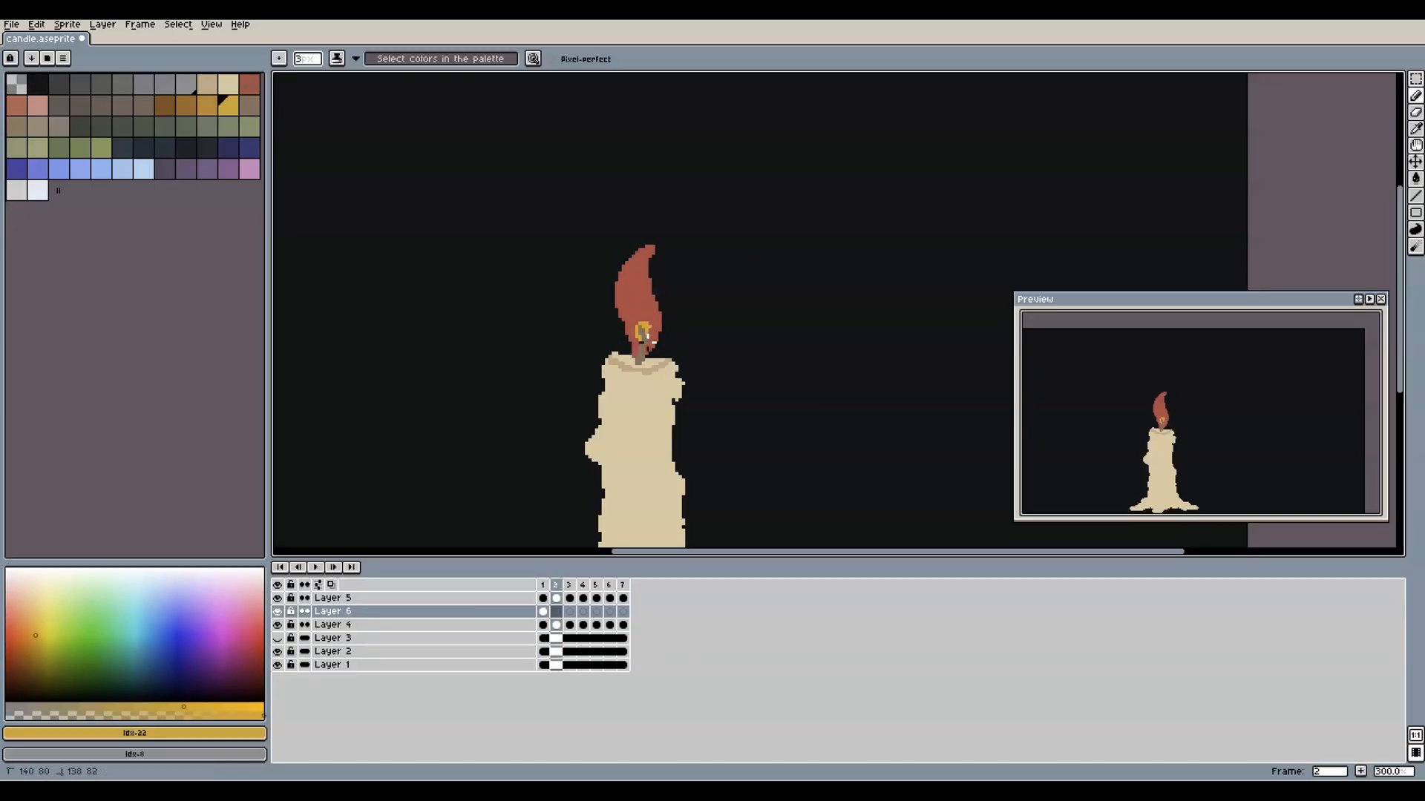
# Add the yellow core pixels inside the candle flame
pyautogui.click(594, 585)
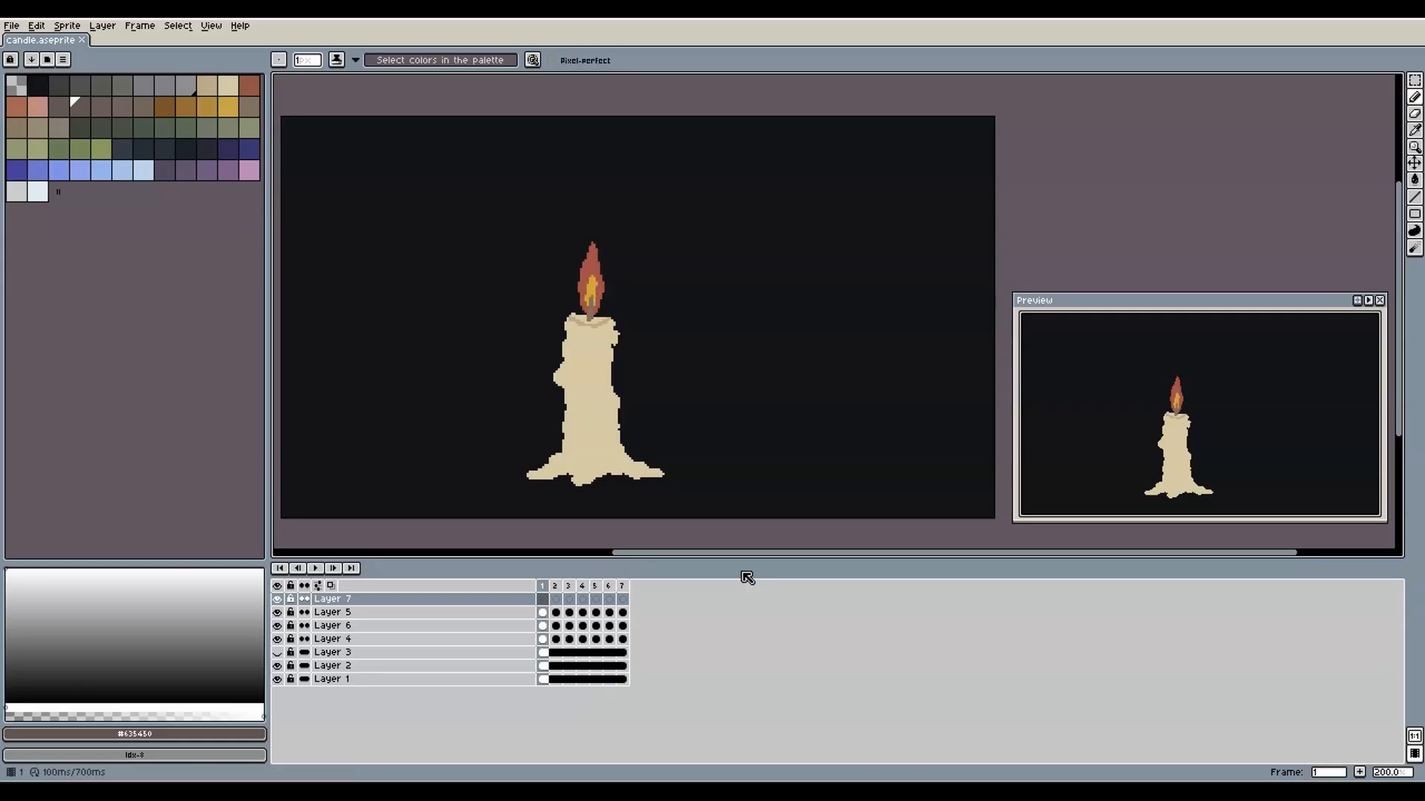
pyautogui.click(594, 586)
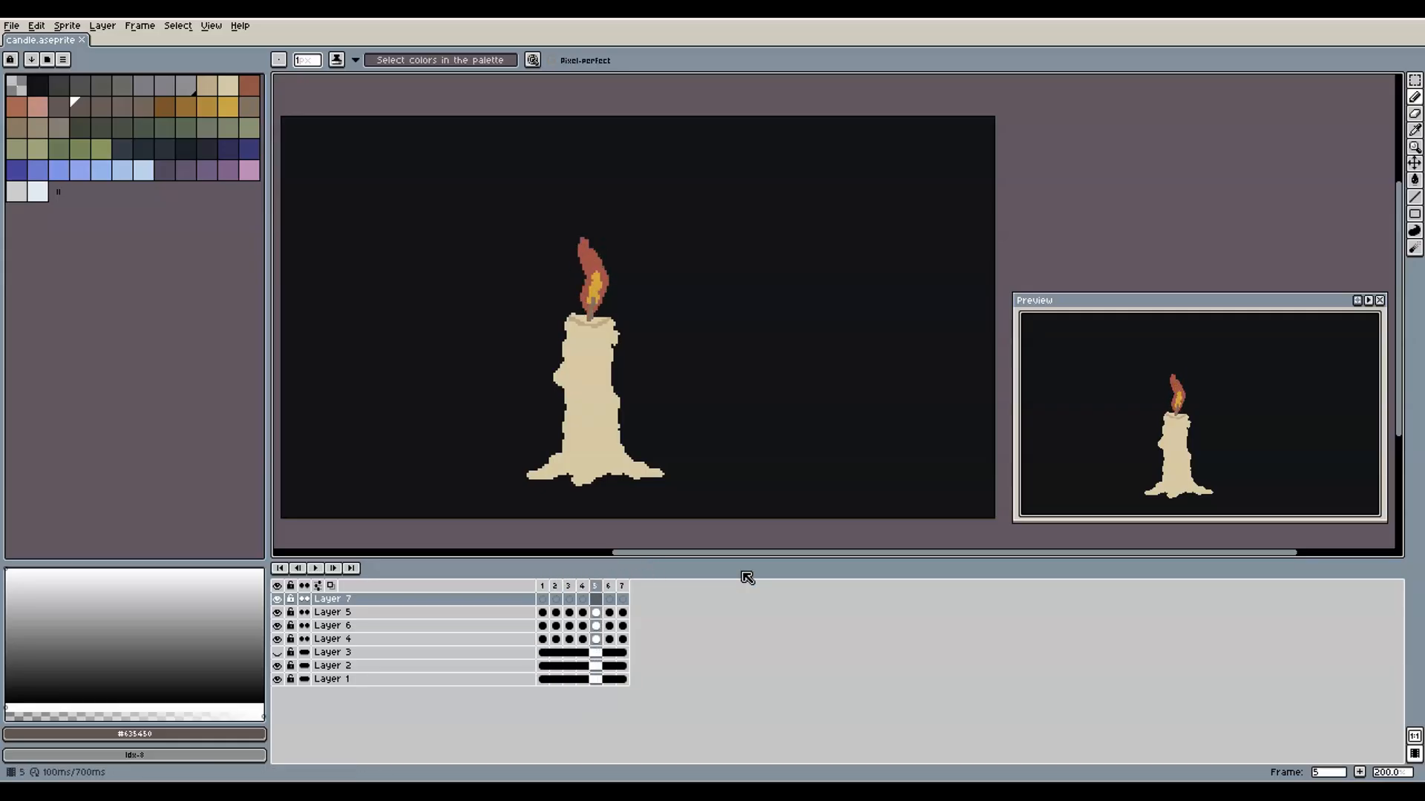
pyautogui.click(542, 585)
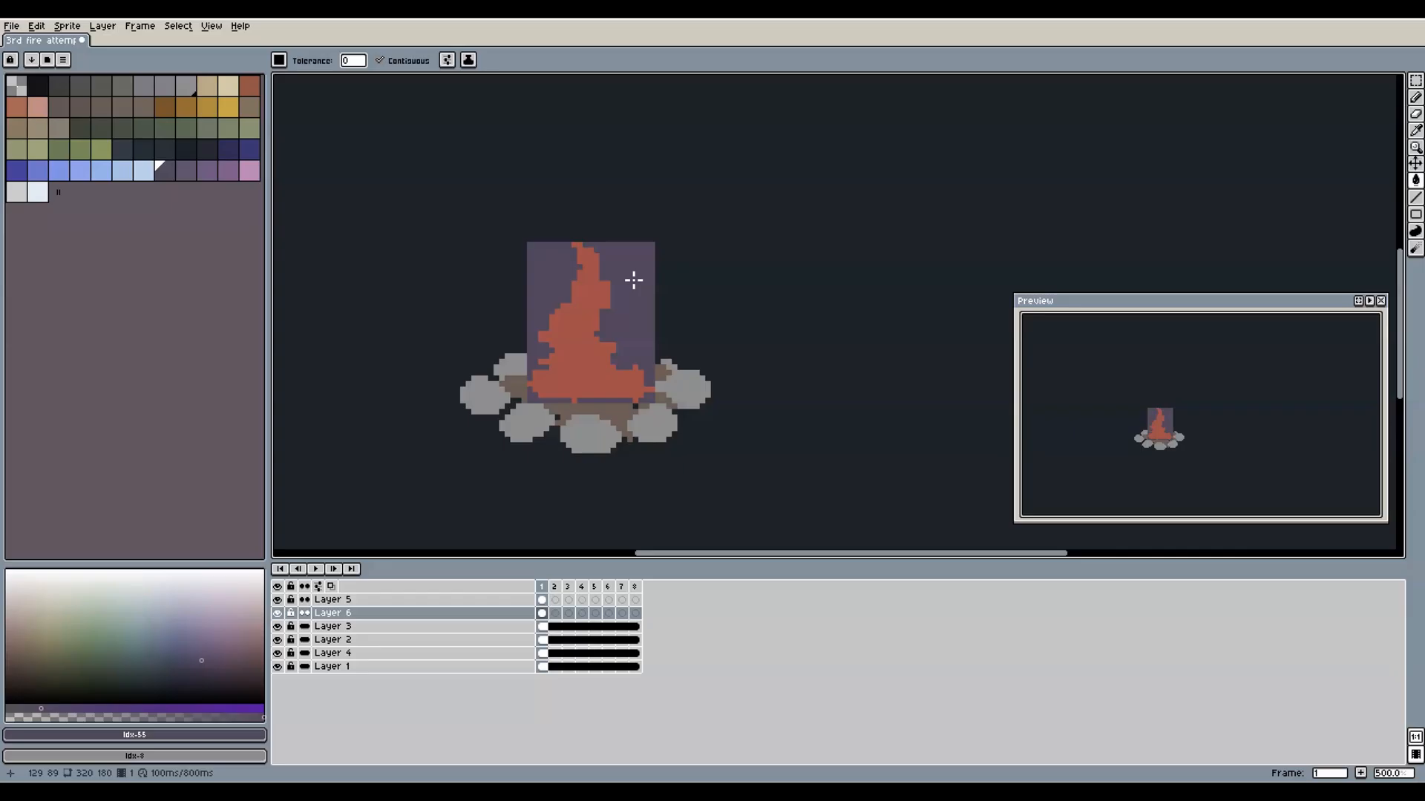
# Redraw the red flame tip and embers on Layer 5 for frames 1 to 3
pyautogui.doubleClick(542, 598)
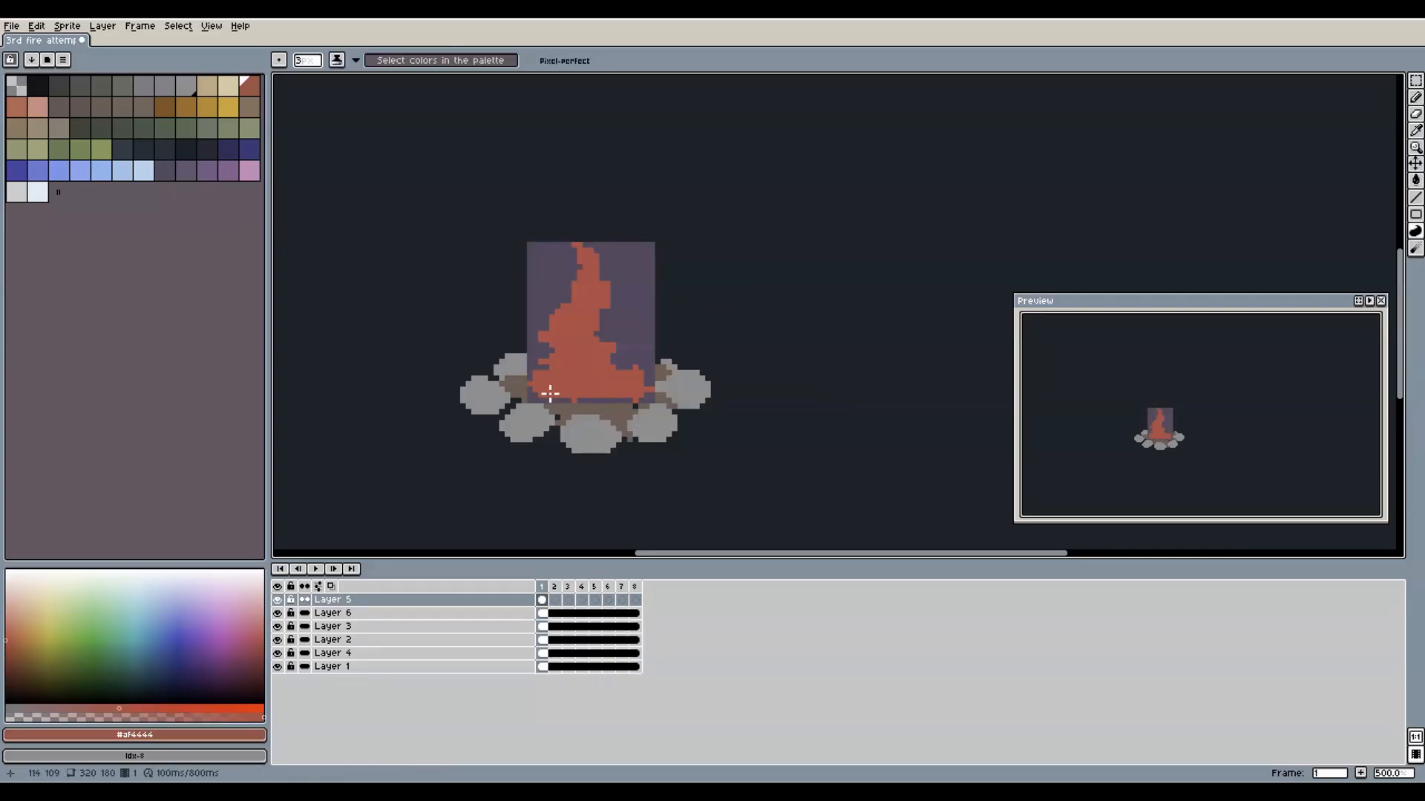
pyautogui.click(554, 587)
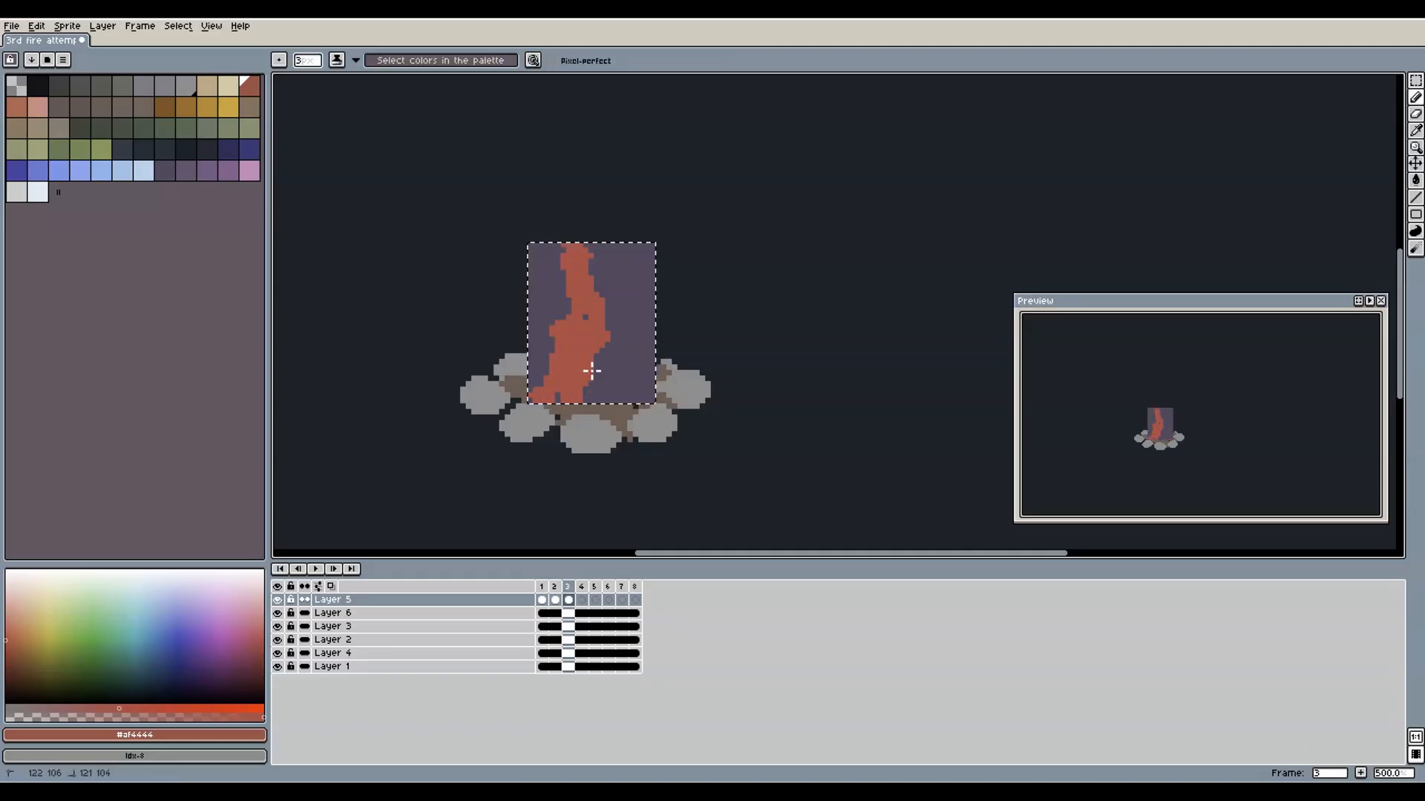
pyautogui.click(581, 588)
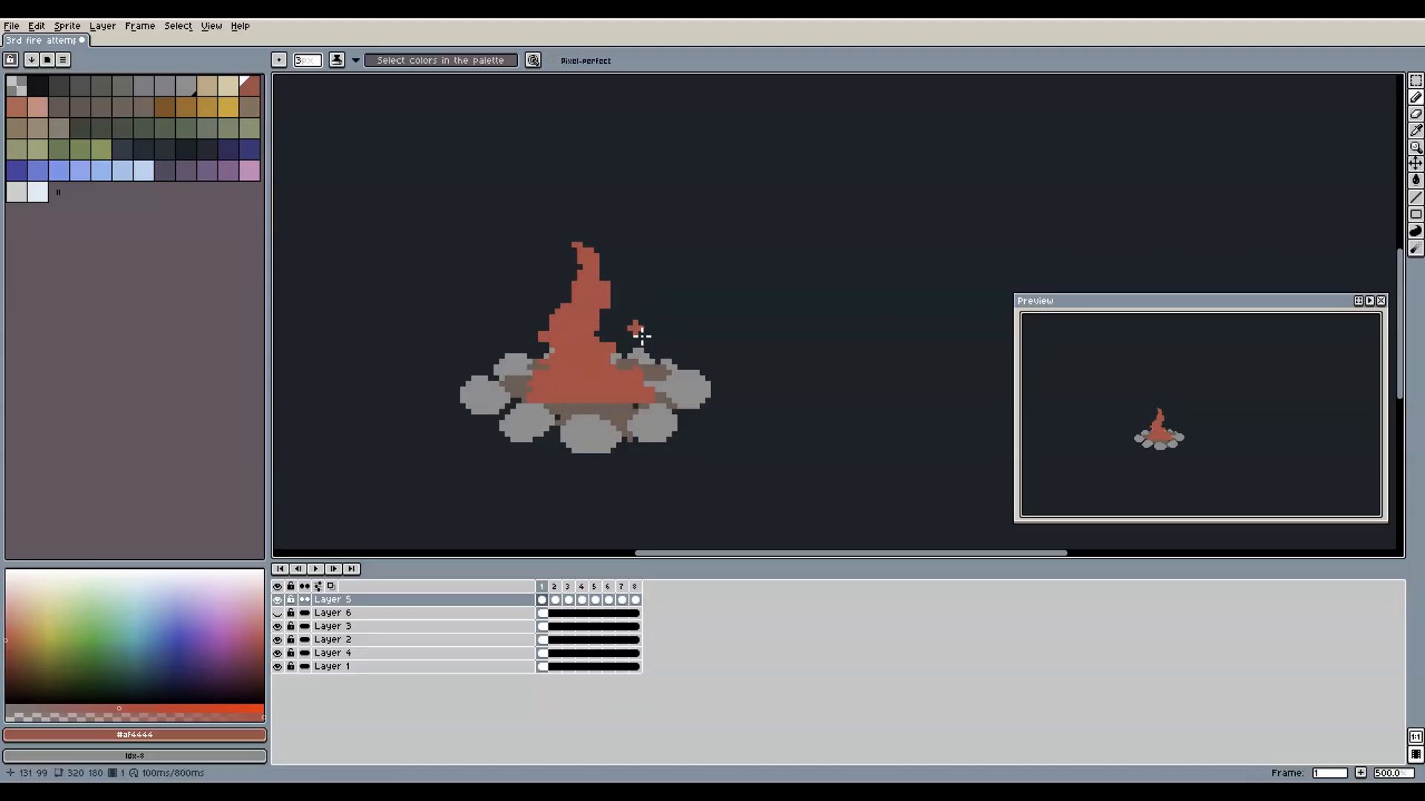
pyautogui.click(554, 586)
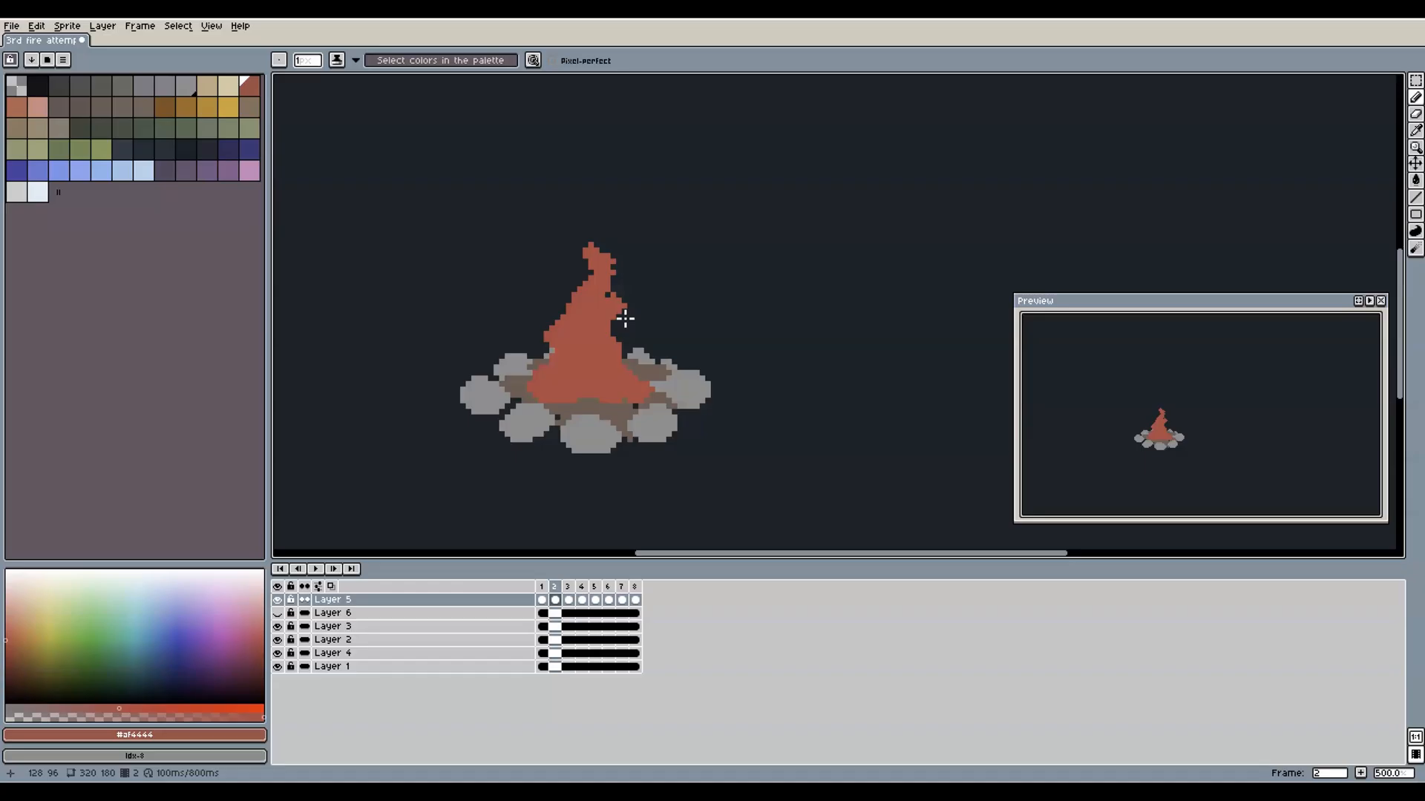
pyautogui.click(567, 588)
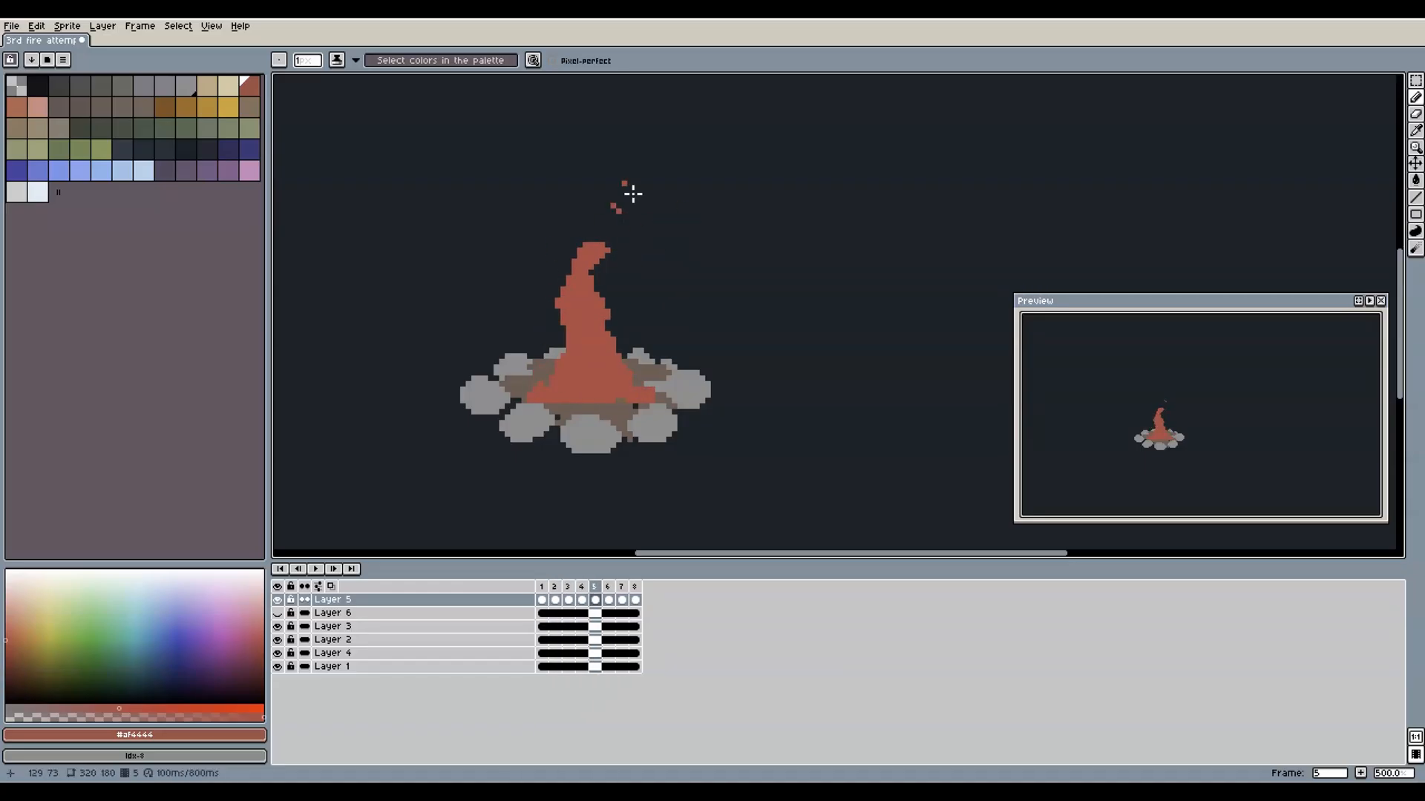
pyautogui.click(580, 587)
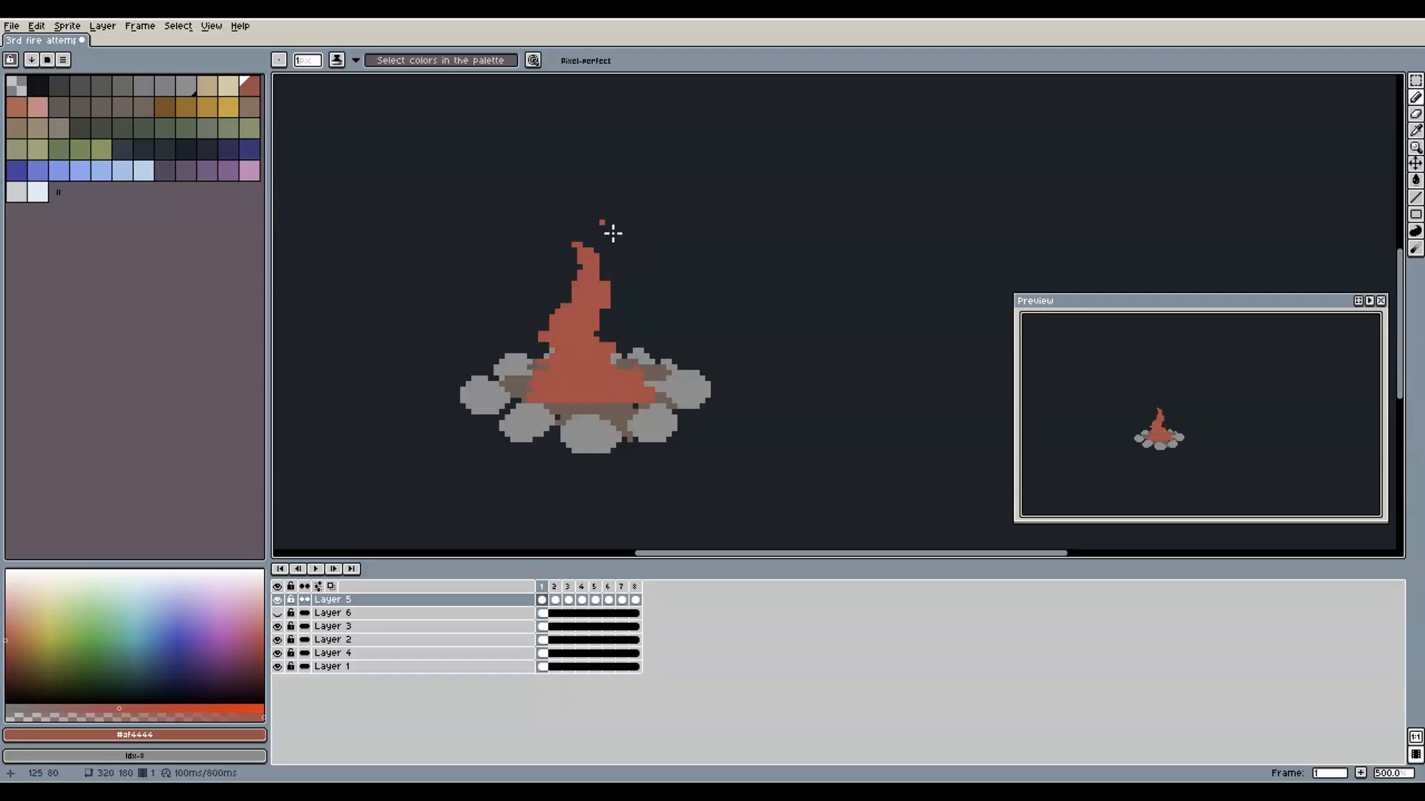
# Shape the red flame differently across the remaining frames up to frame 8
pyautogui.click(593, 587)
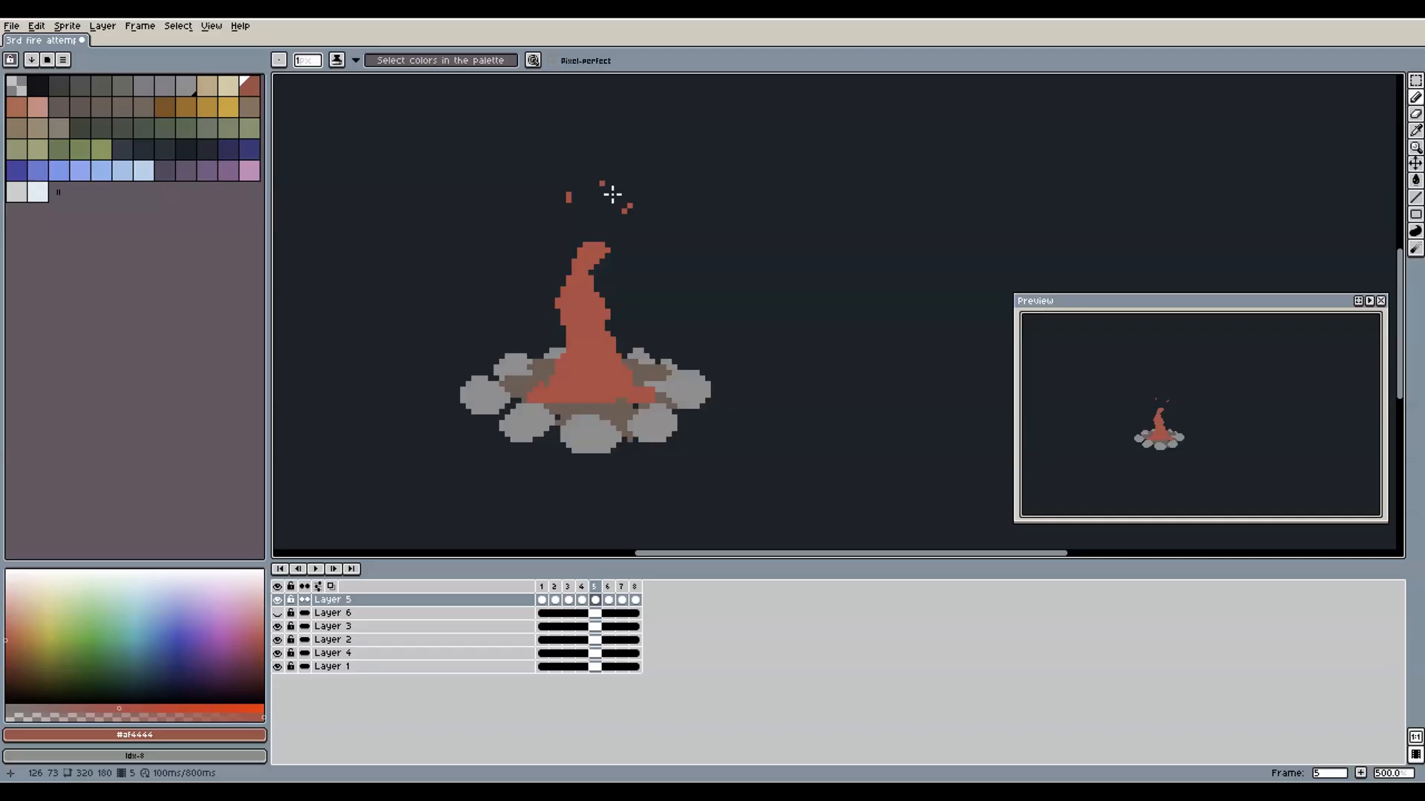
pyautogui.click(607, 586)
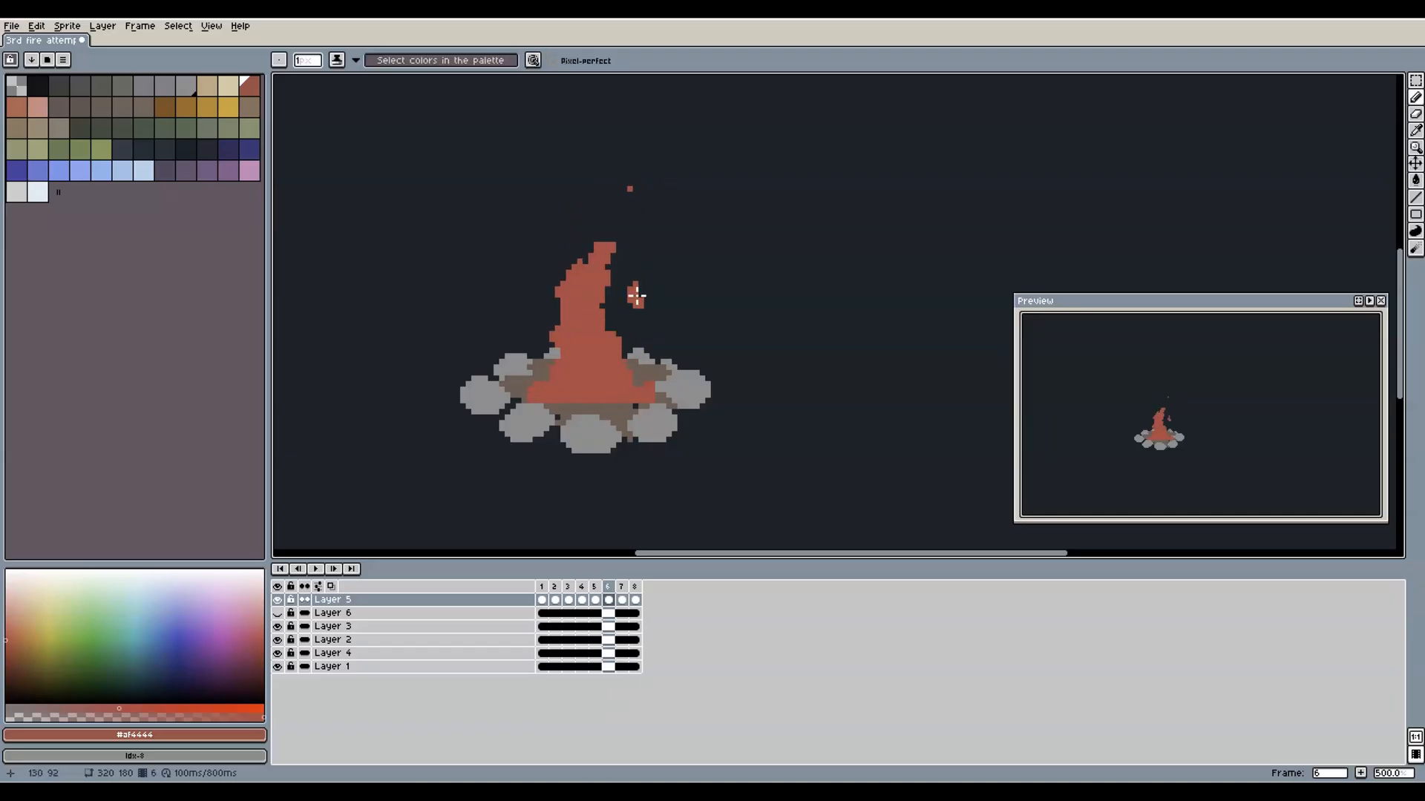
pyautogui.click(594, 586)
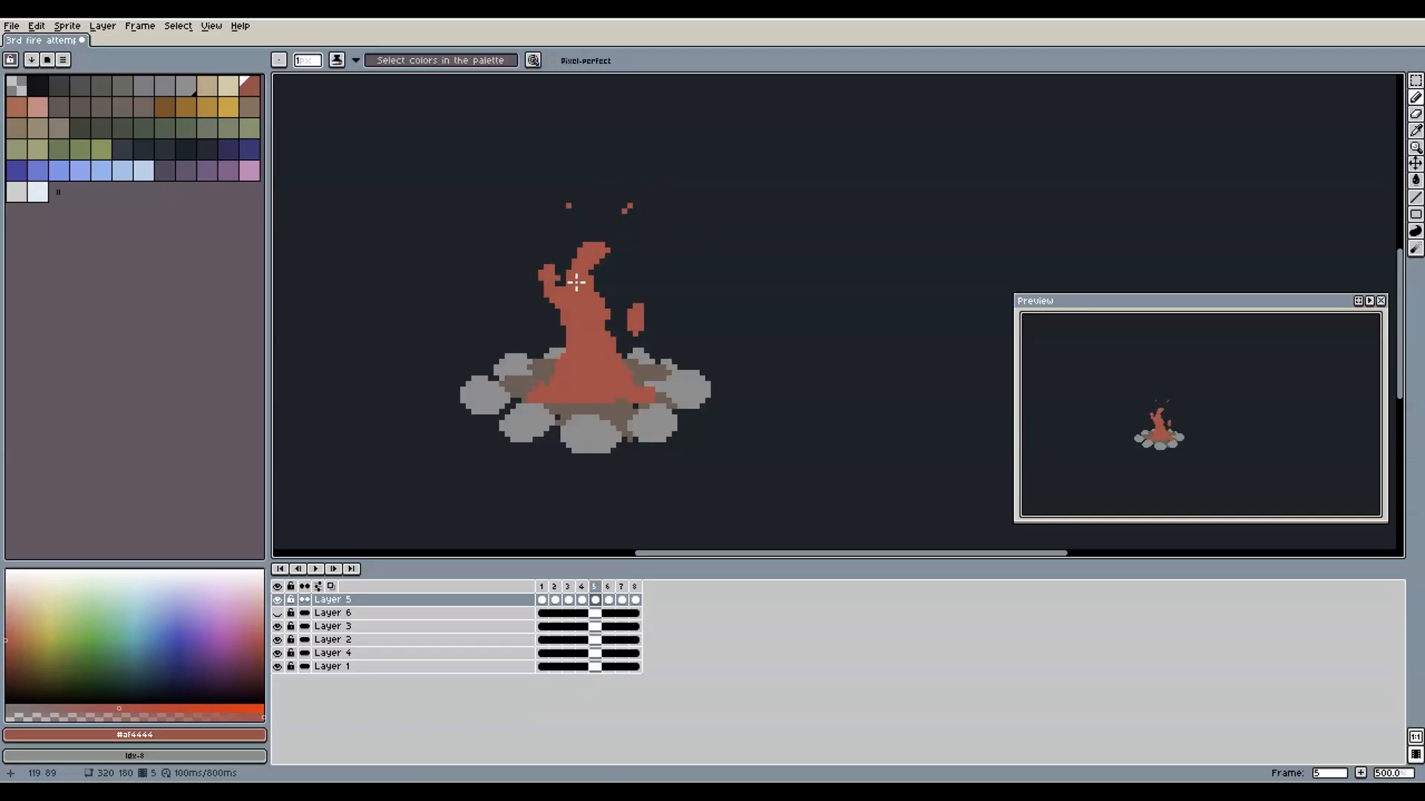
pyautogui.click(553, 587)
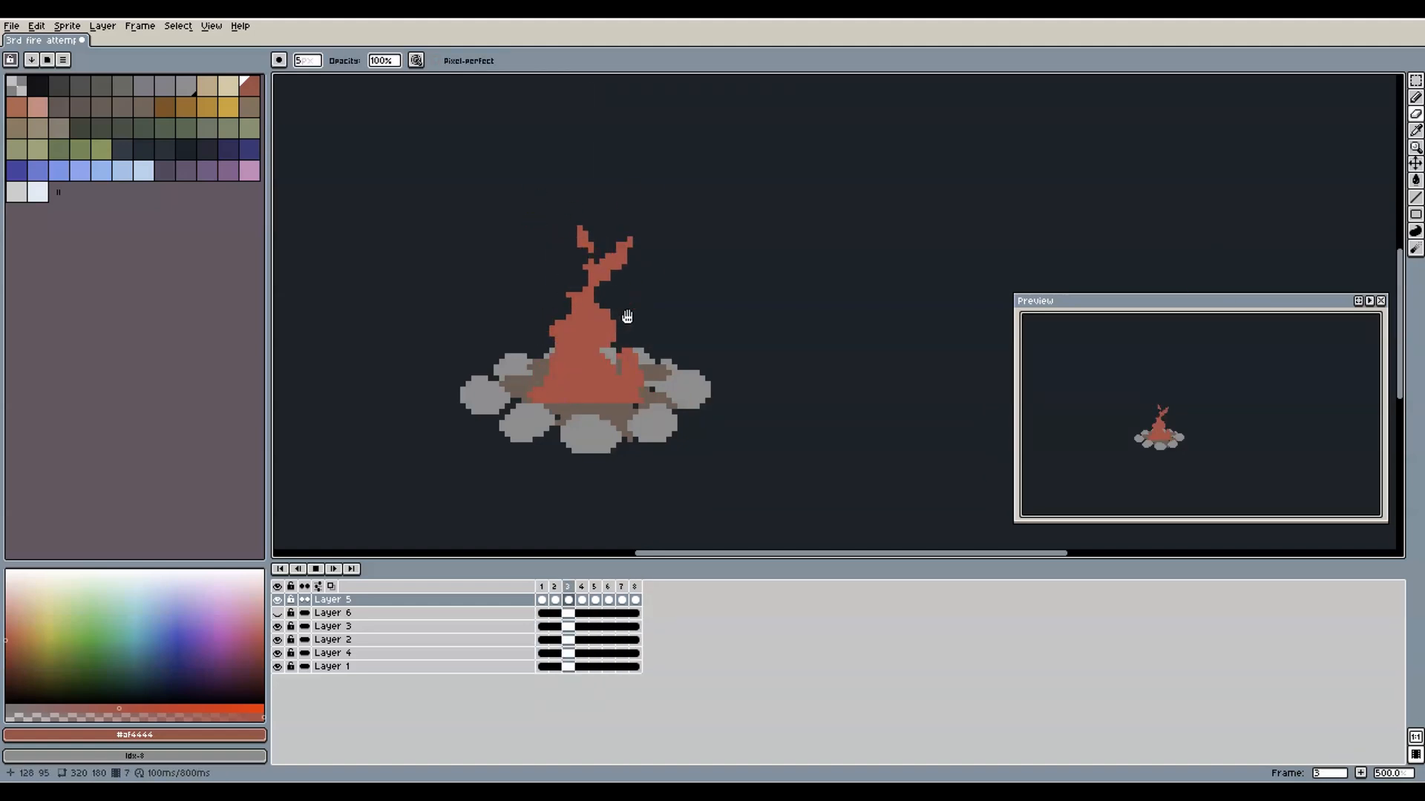
pyautogui.click(554, 588)
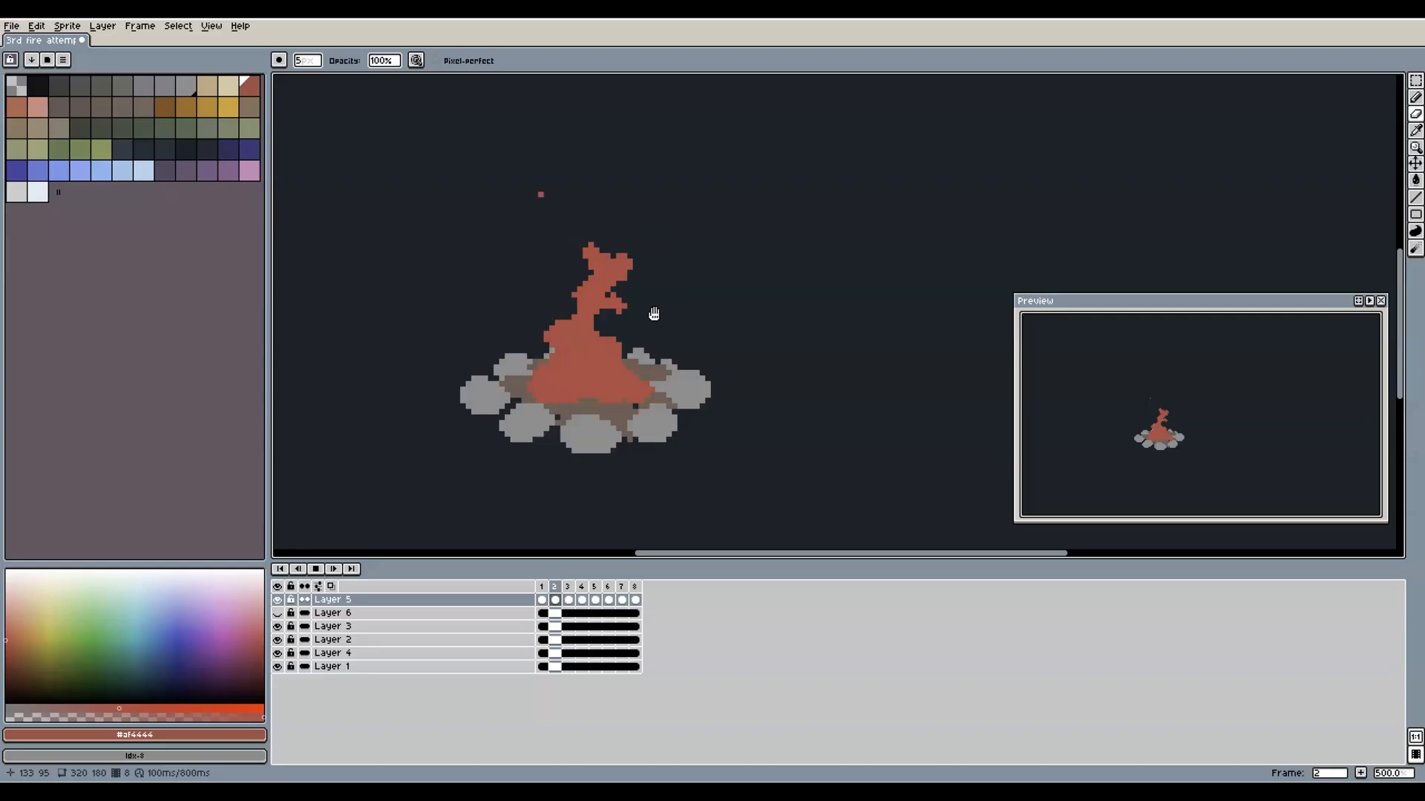
pyautogui.click(621, 586)
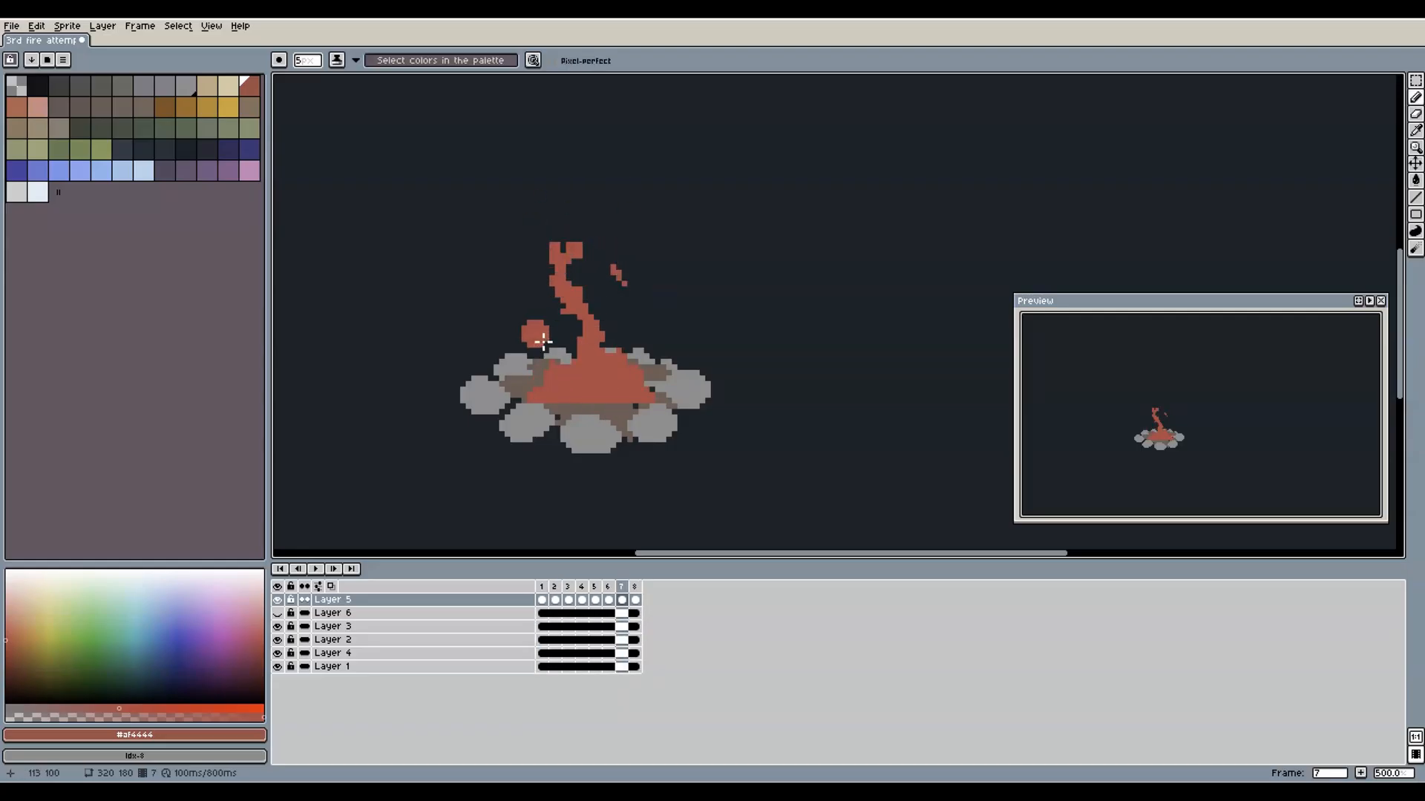
pyautogui.click(634, 586)
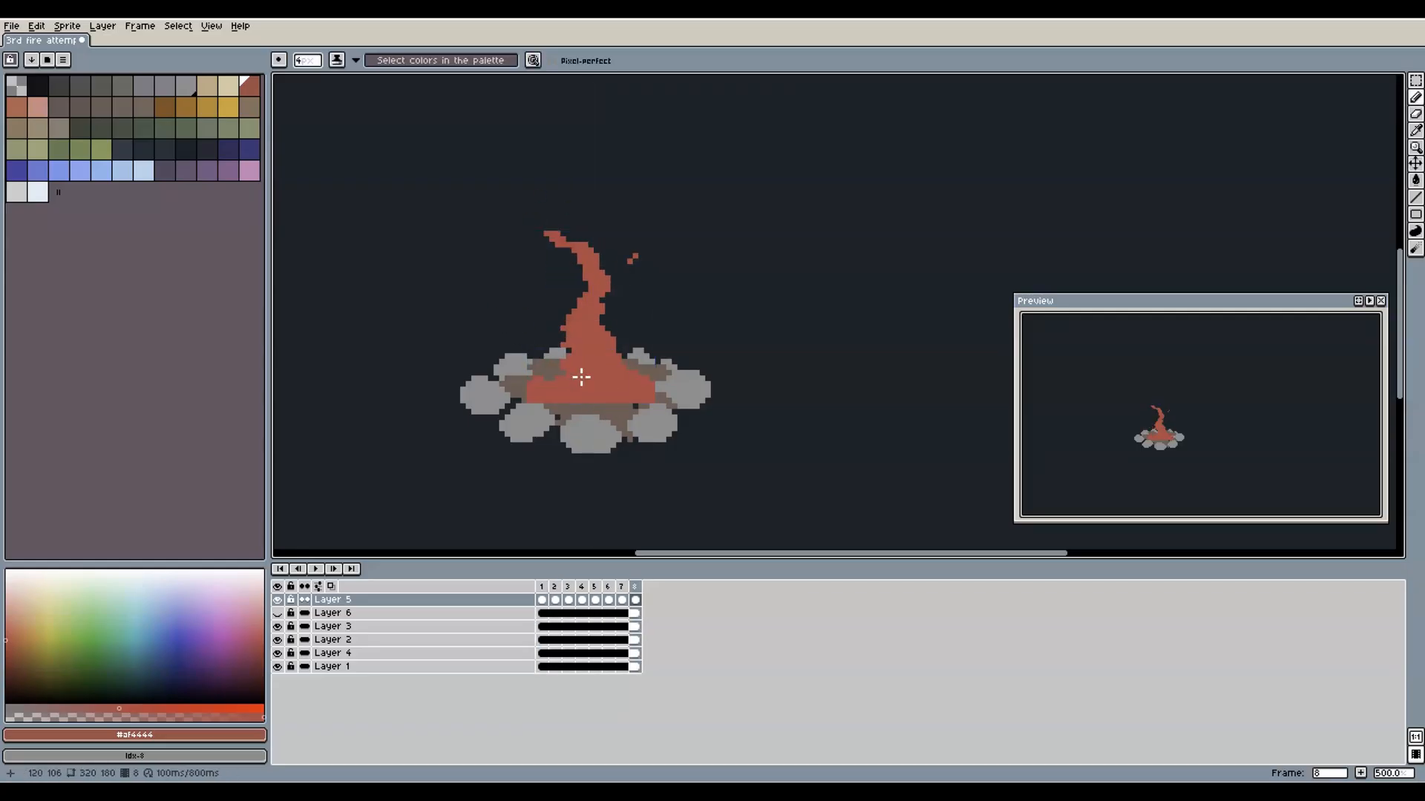
pyautogui.click(554, 586)
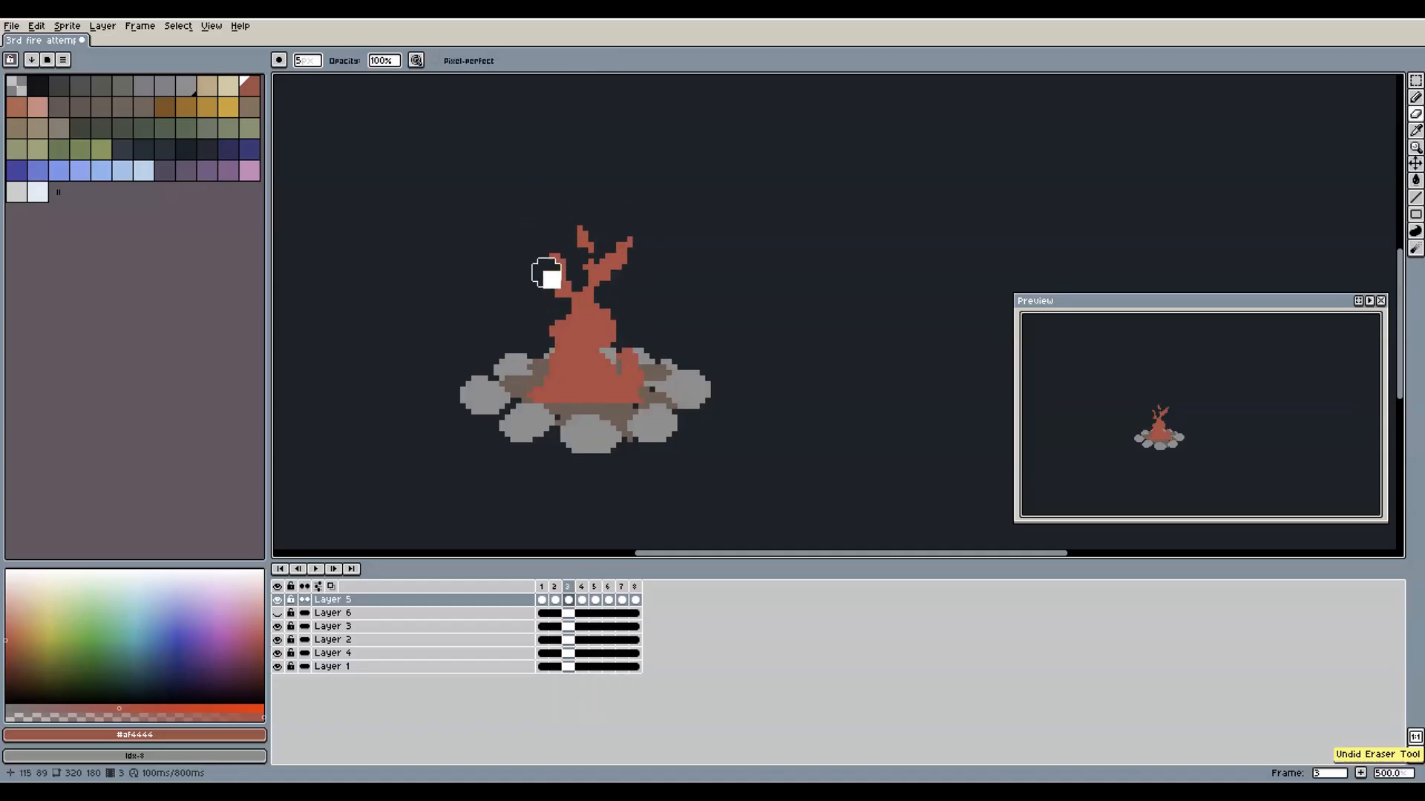
pyautogui.click(540, 586)
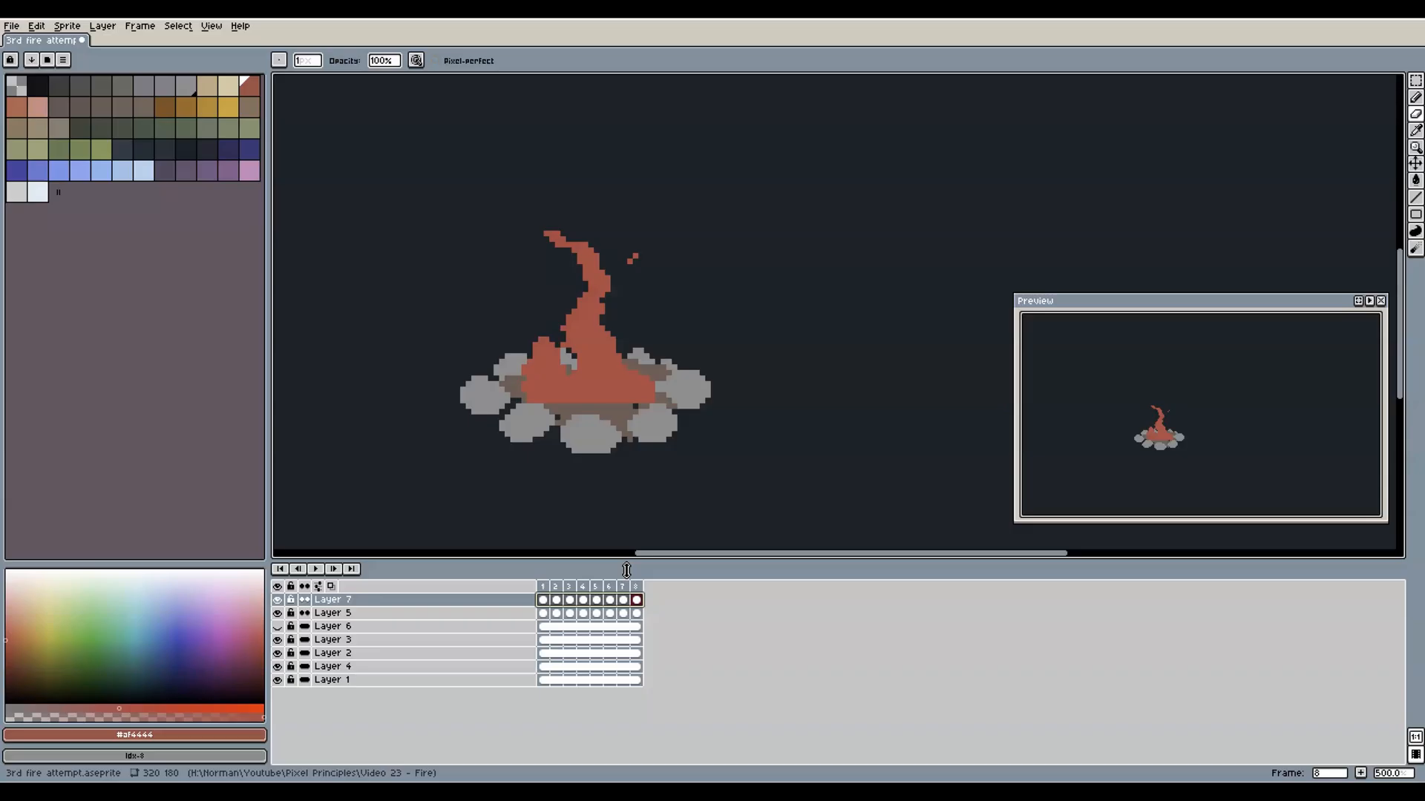
# Add new layers above the red flame for the yellow and orange inner glow
pyautogui.click(277, 599)
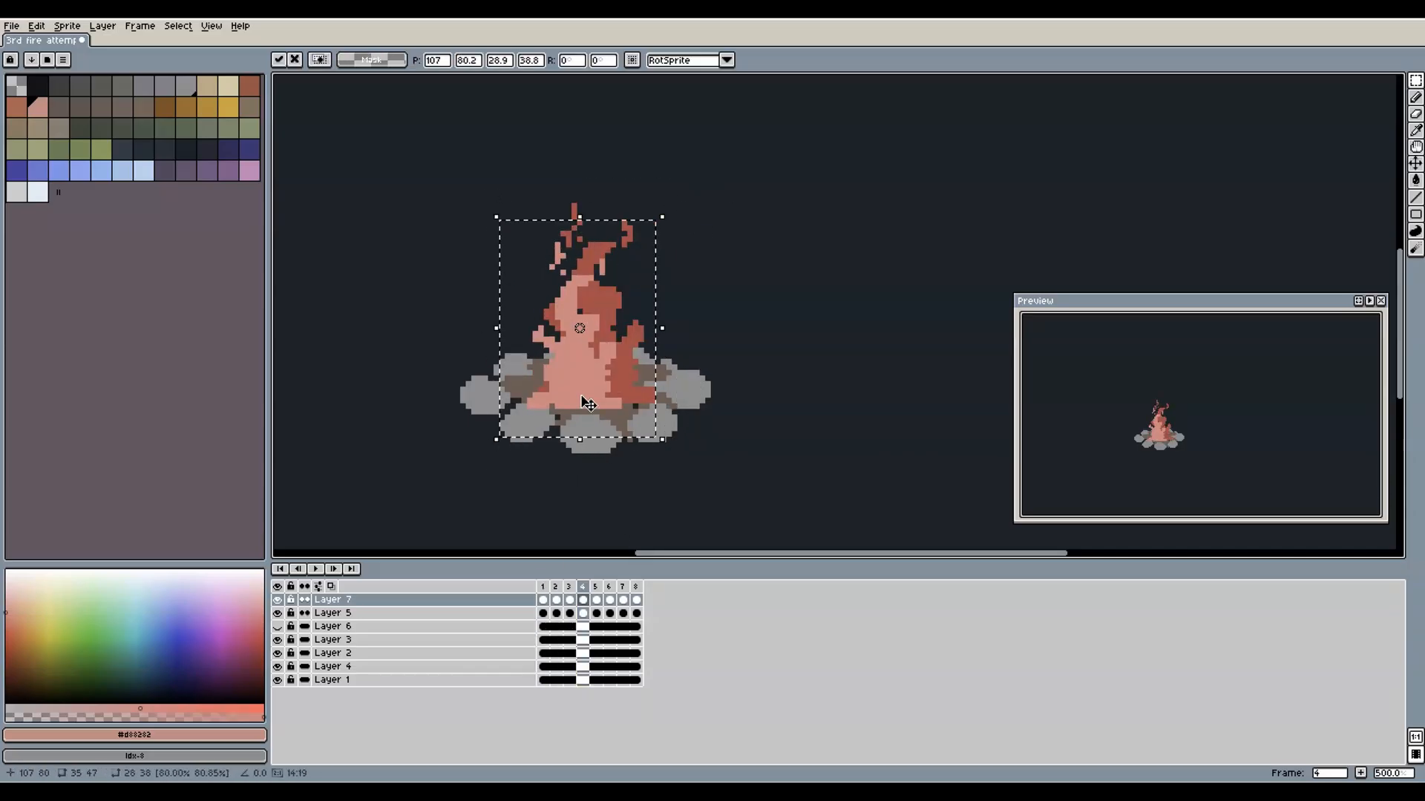
pyautogui.click(622, 598)
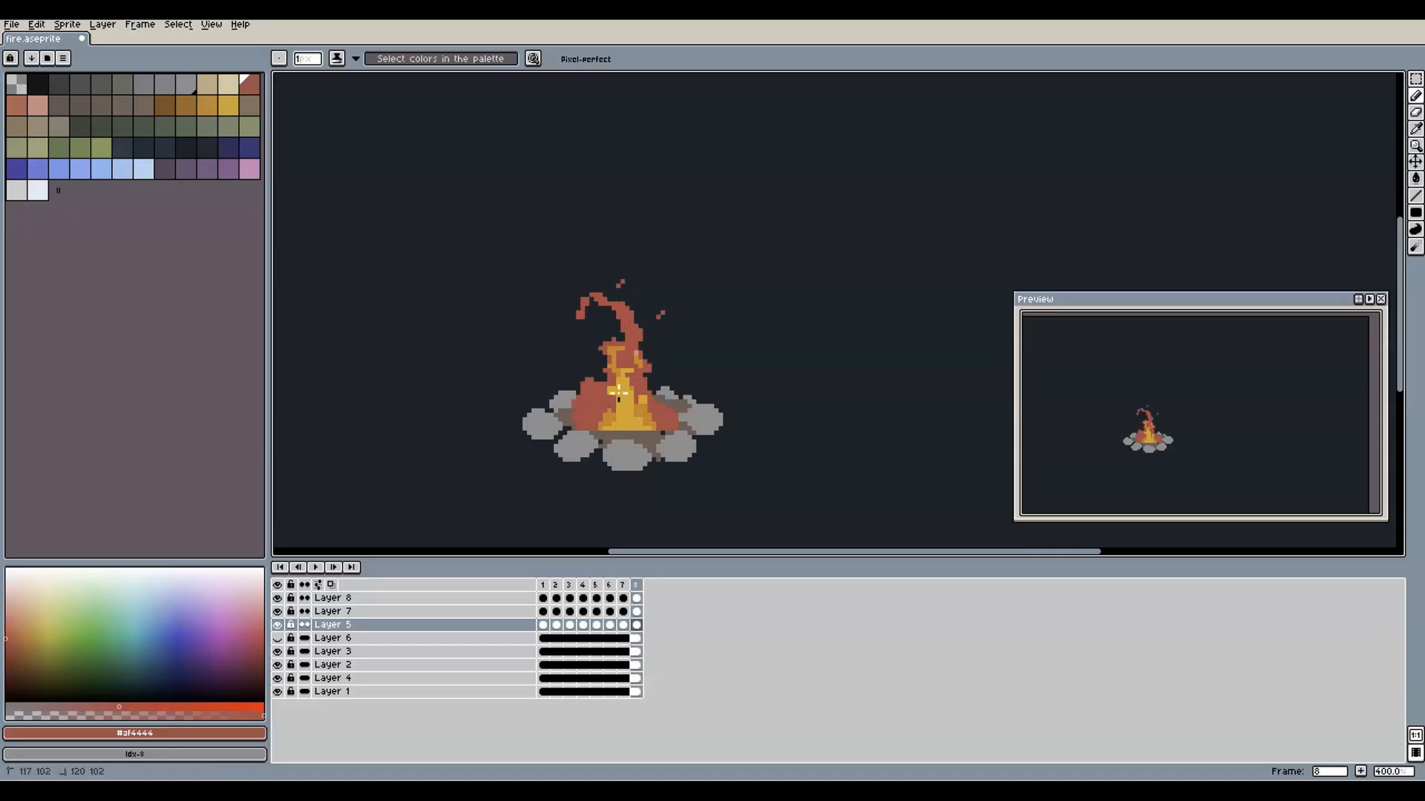
# Paint darker grey shading onto the stones around the campfire on Layer 4 with the pencil
pyautogui.click(608, 585)
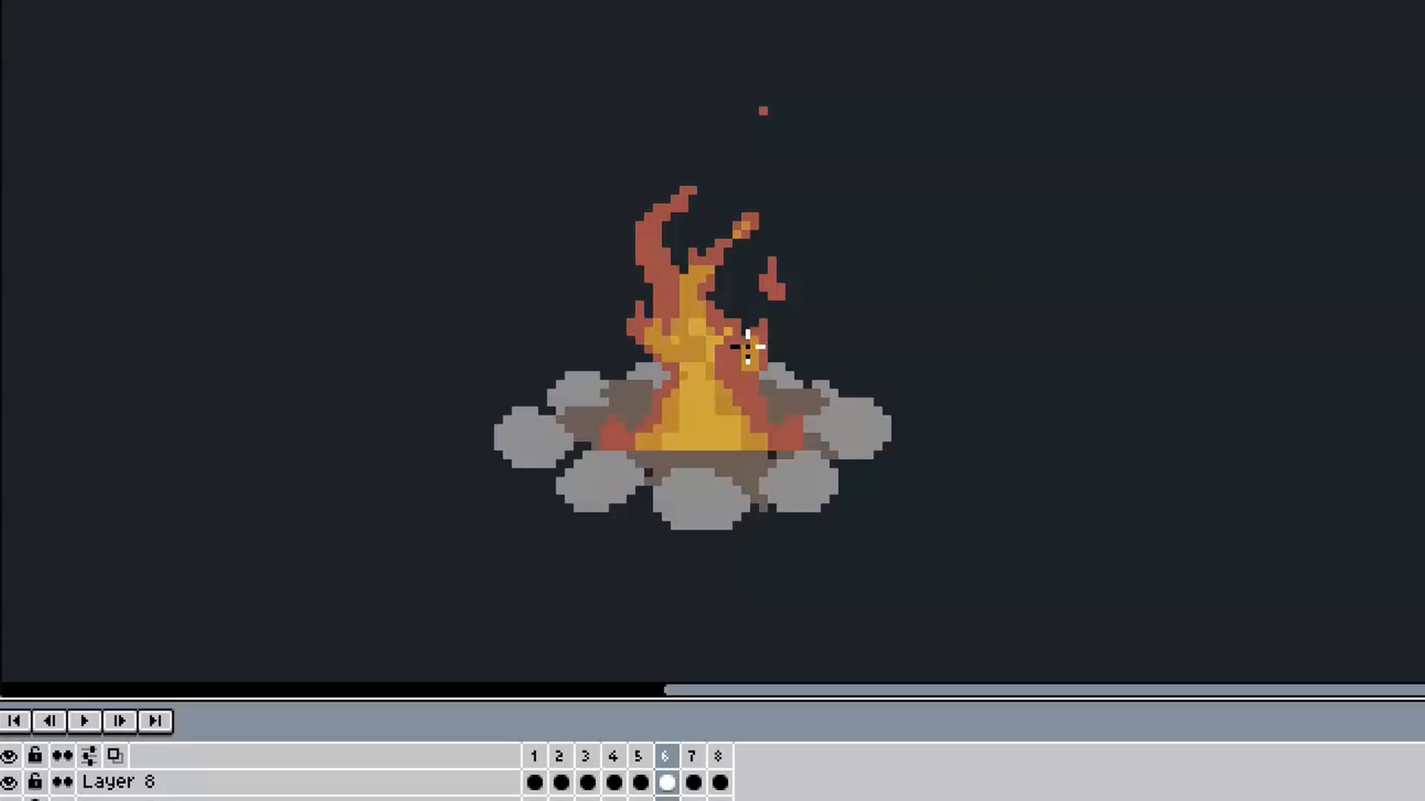
pyautogui.click(691, 781)
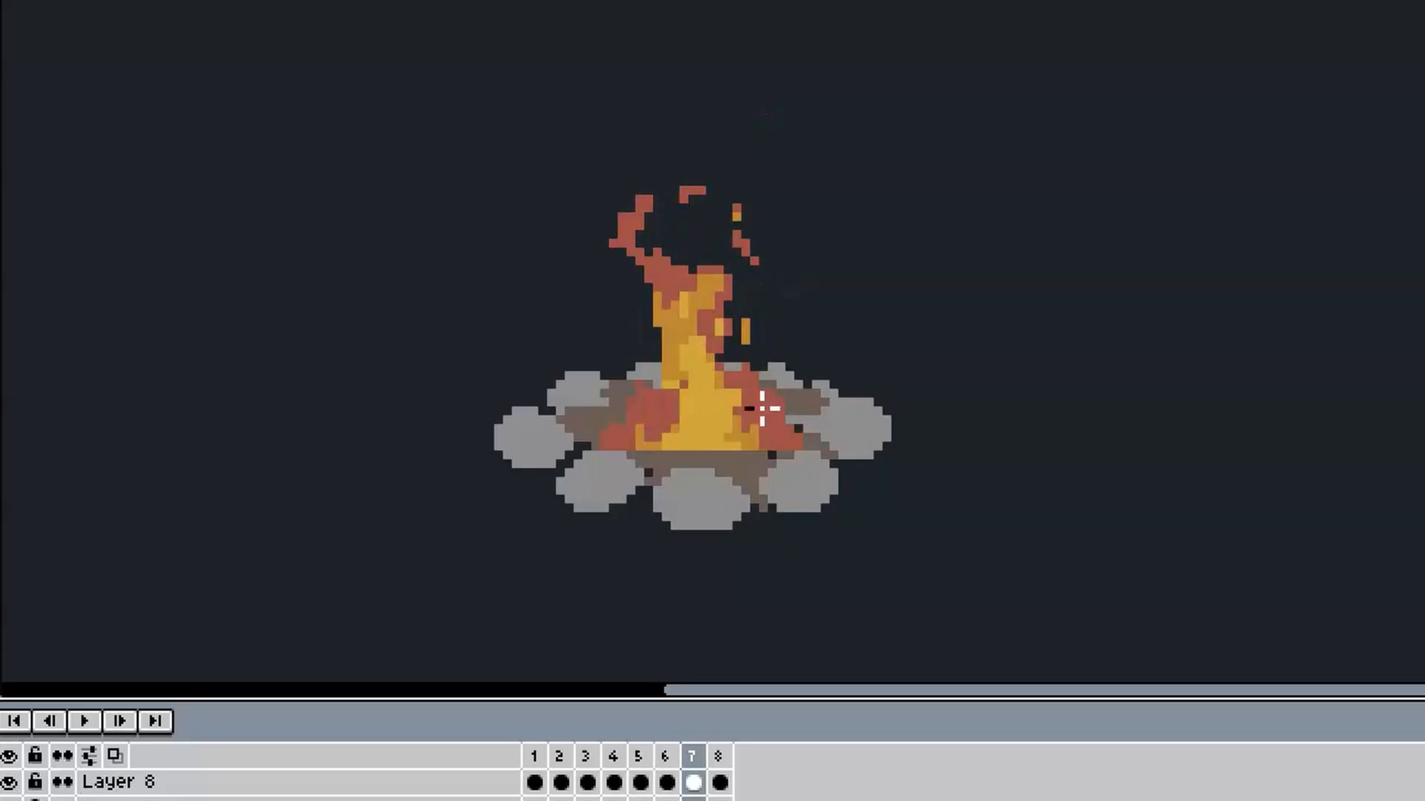
pyautogui.click(561, 756)
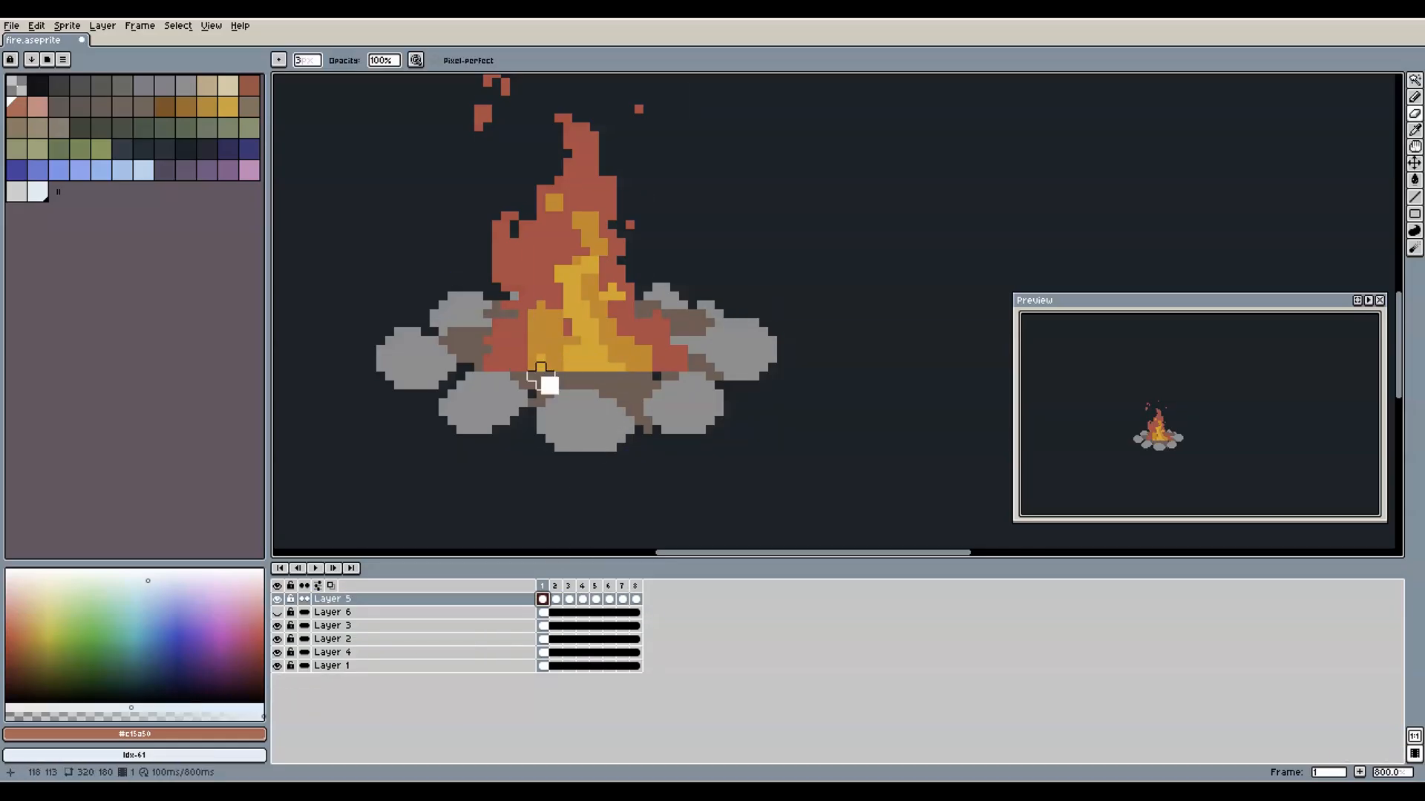
pyautogui.click(567, 598)
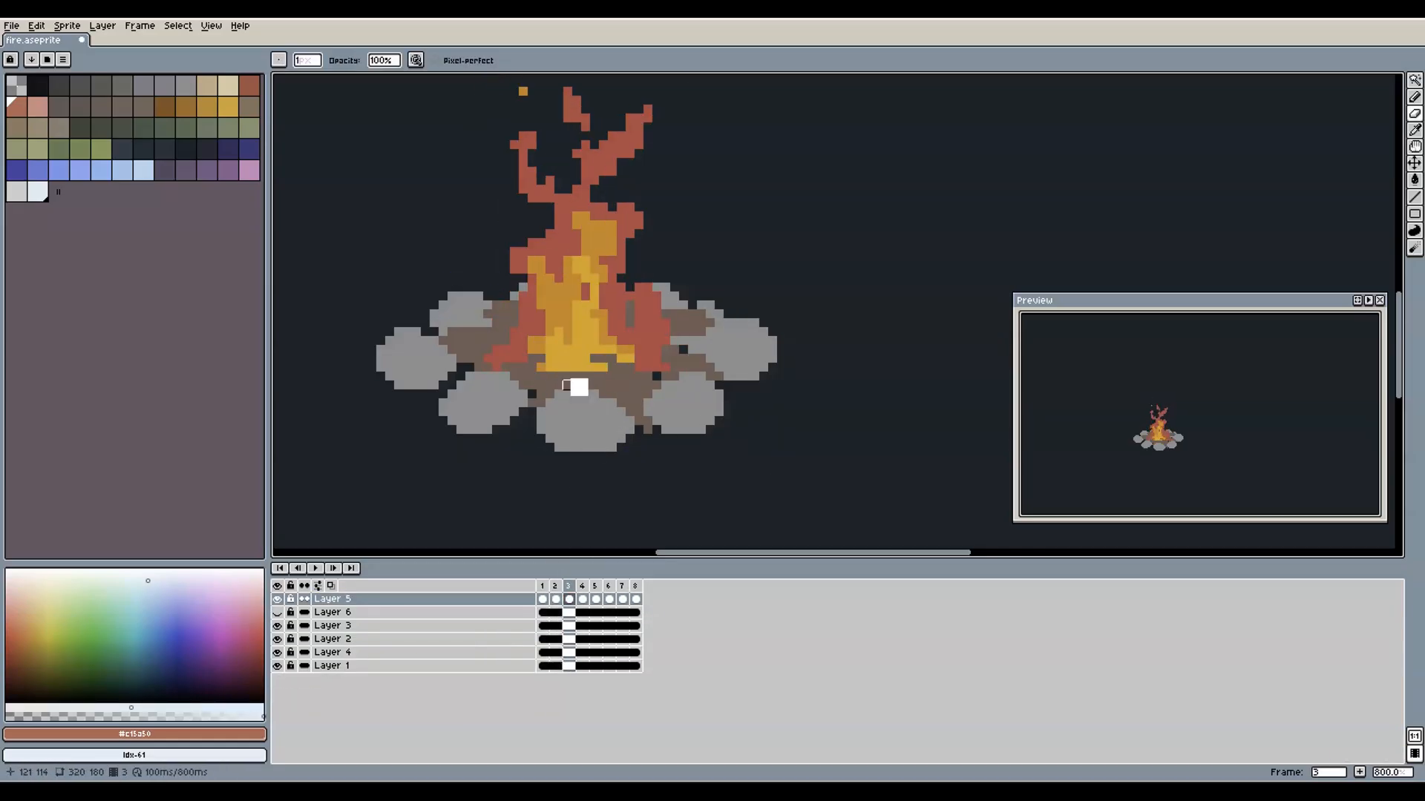
pyautogui.click(608, 598)
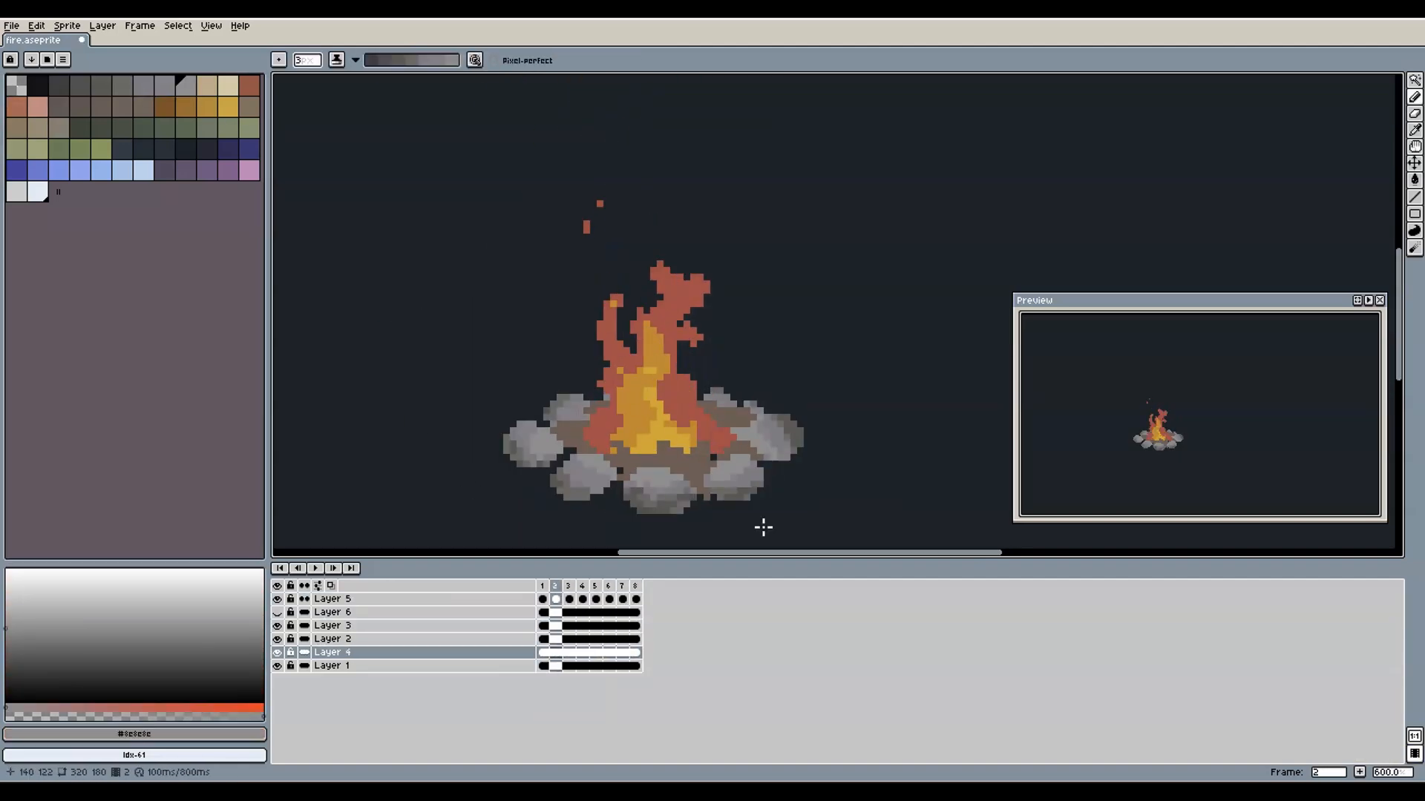
# Load the big fire .aseprite file showing the burning house
pyautogui.click(567, 587)
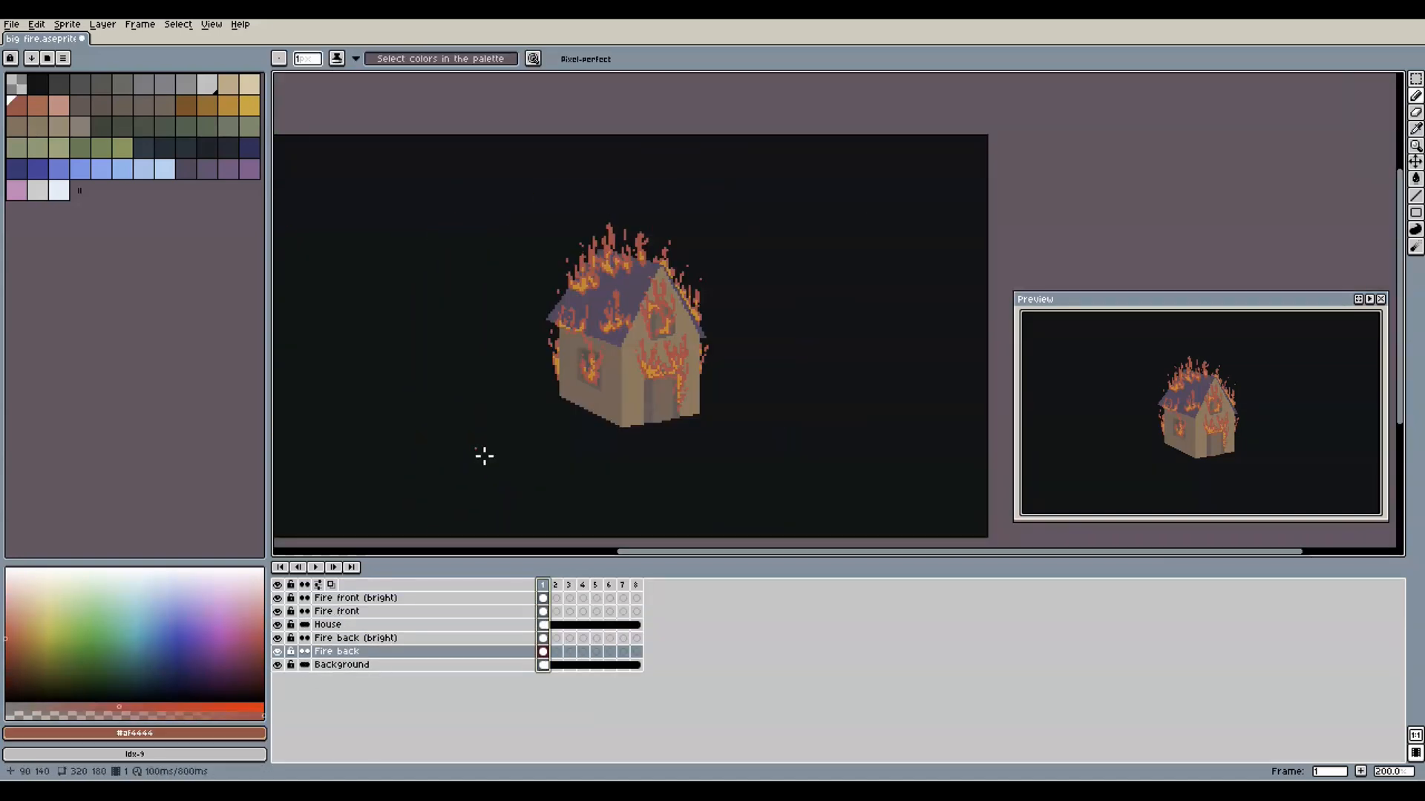
pyautogui.click(622, 585)
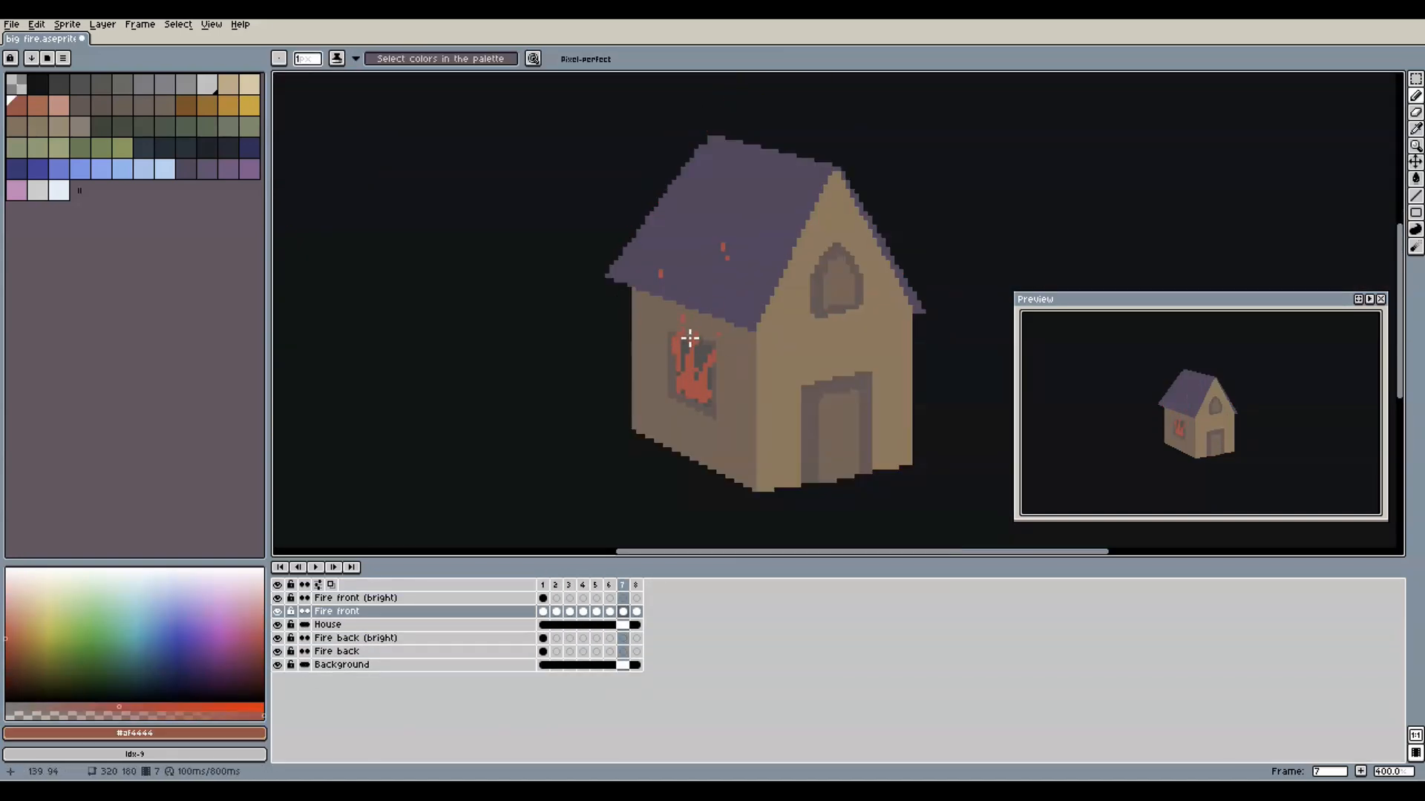
pyautogui.click(595, 585)
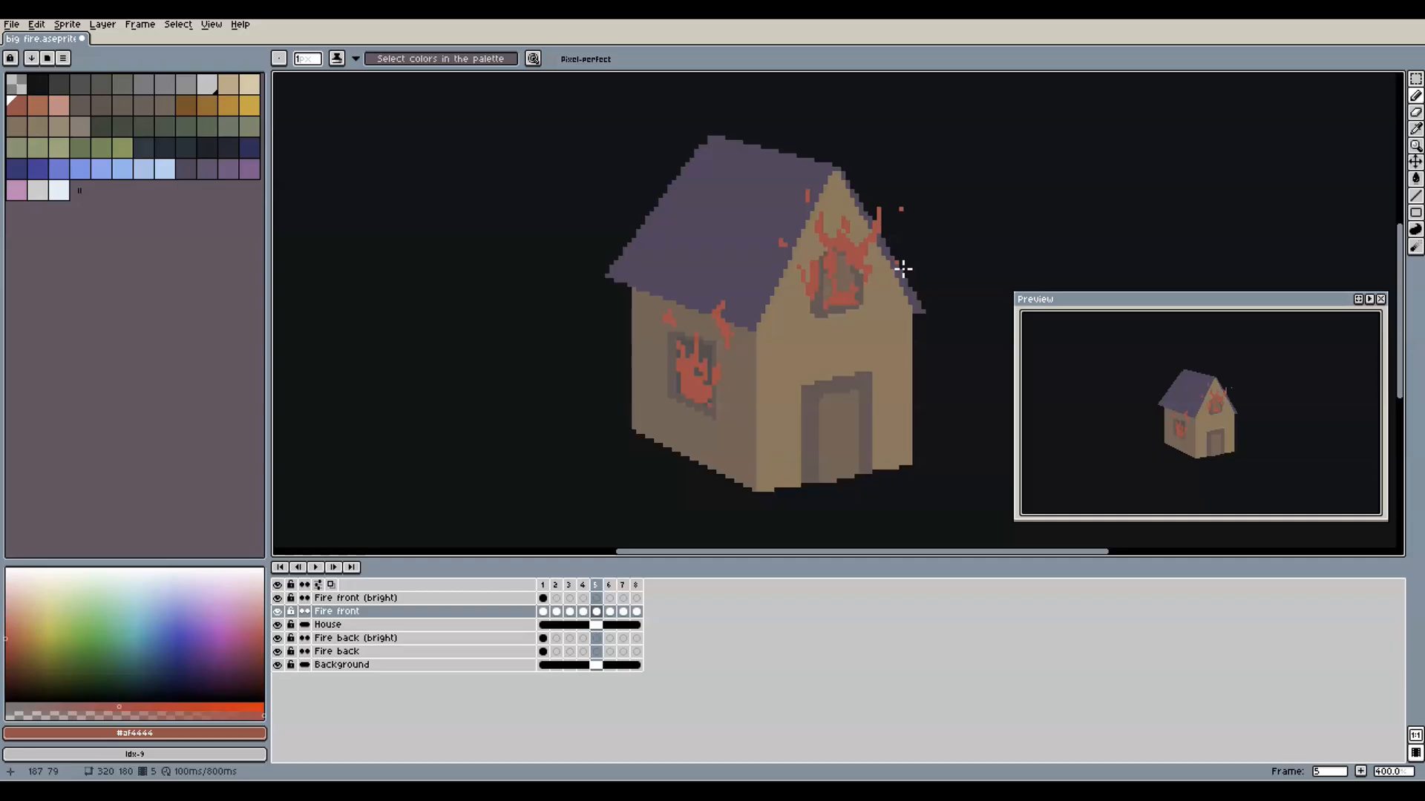
pyautogui.click(568, 585)
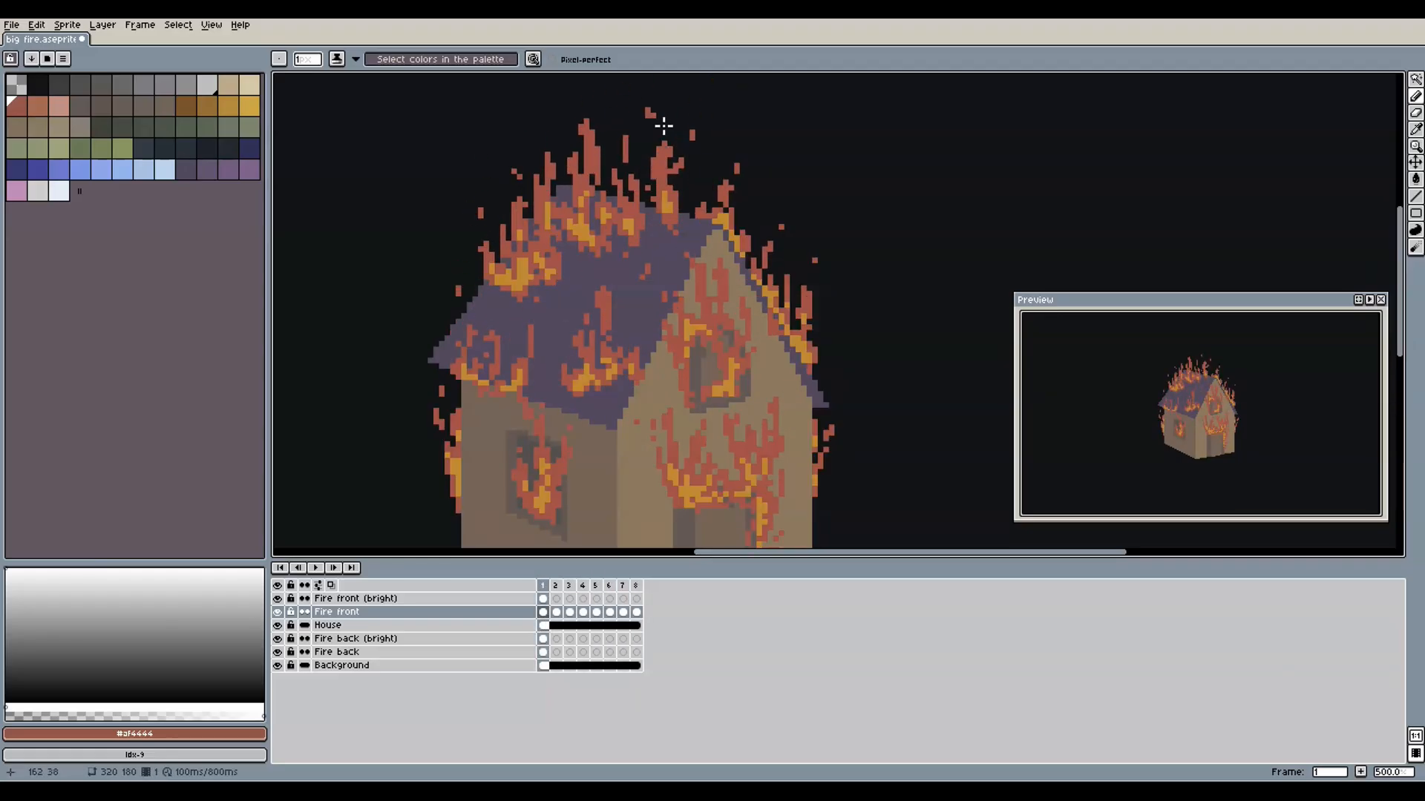
pyautogui.click(608, 585)
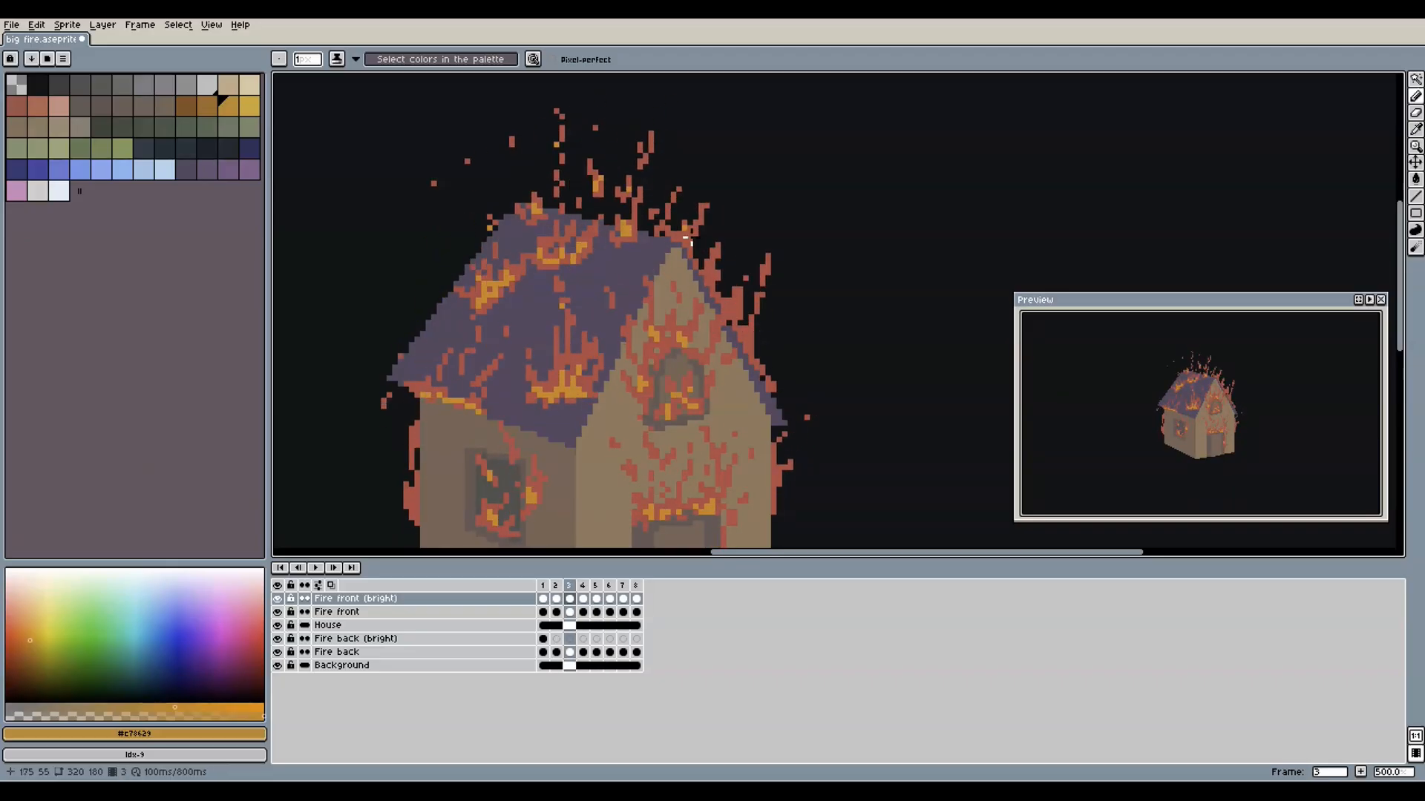
pyautogui.click(593, 584)
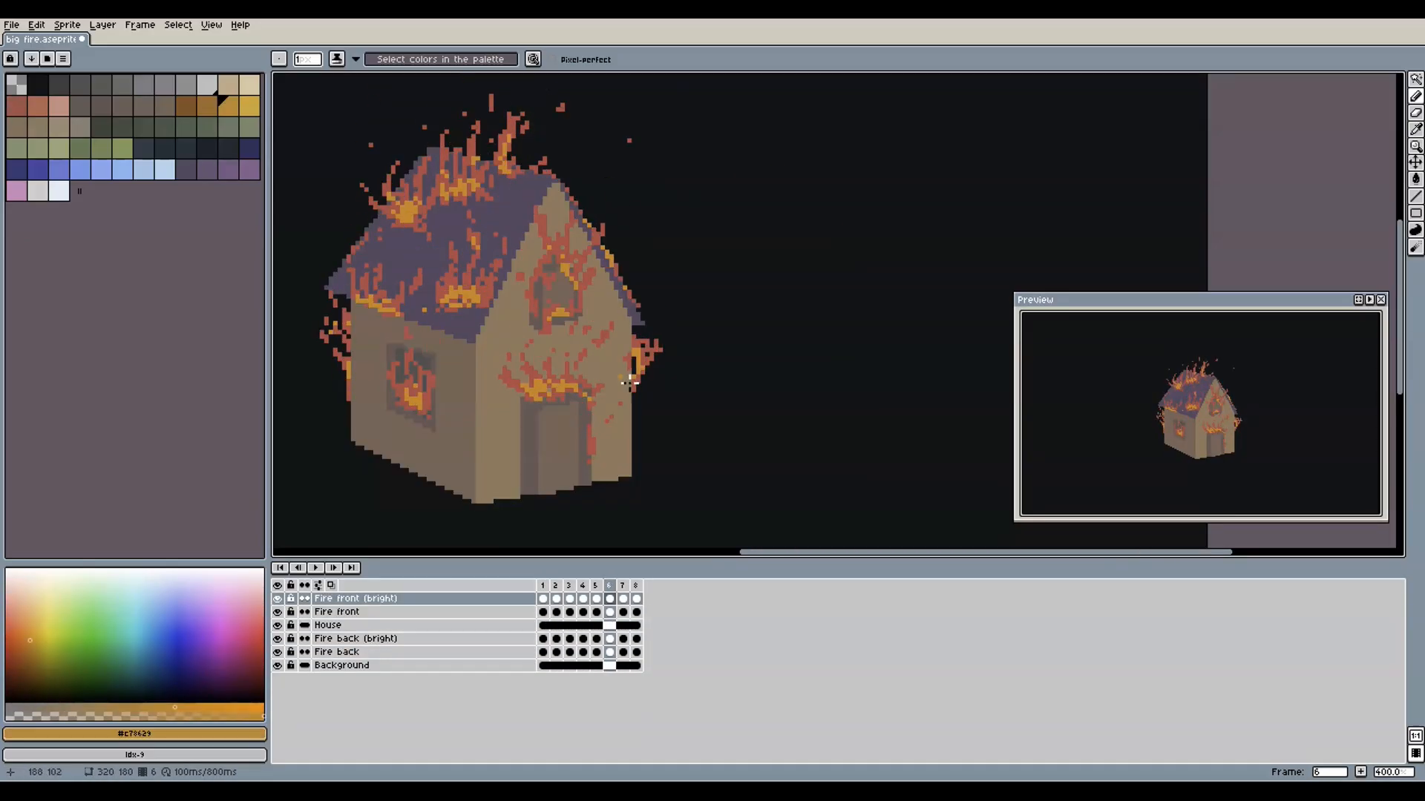